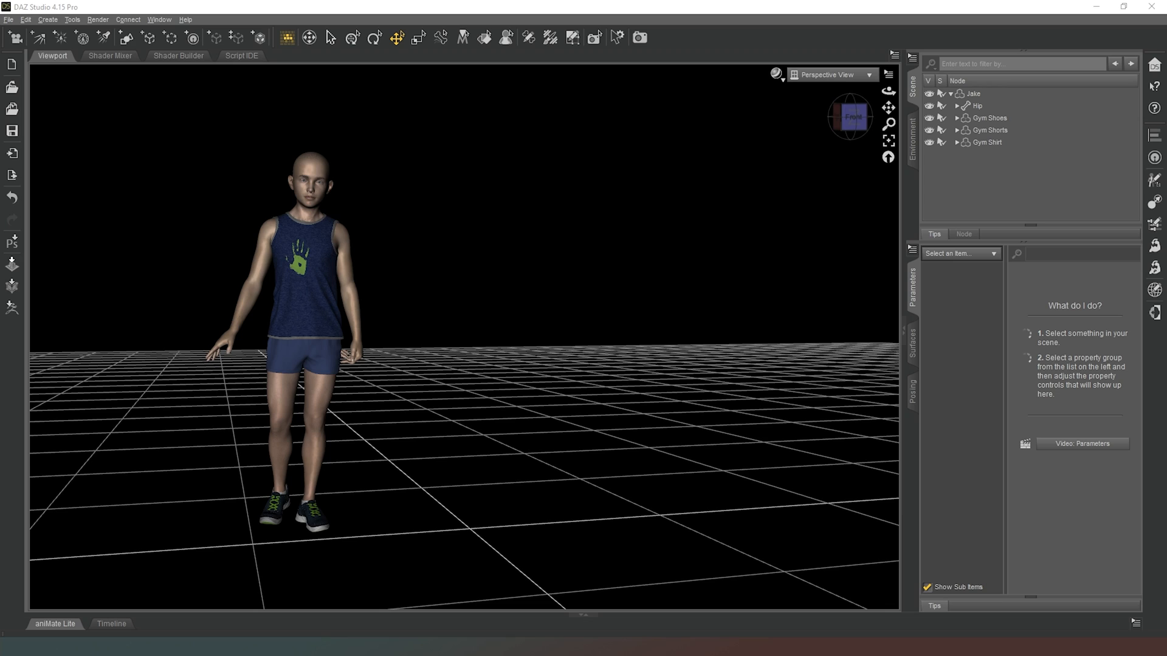
pyautogui.moveTo(837, 216)
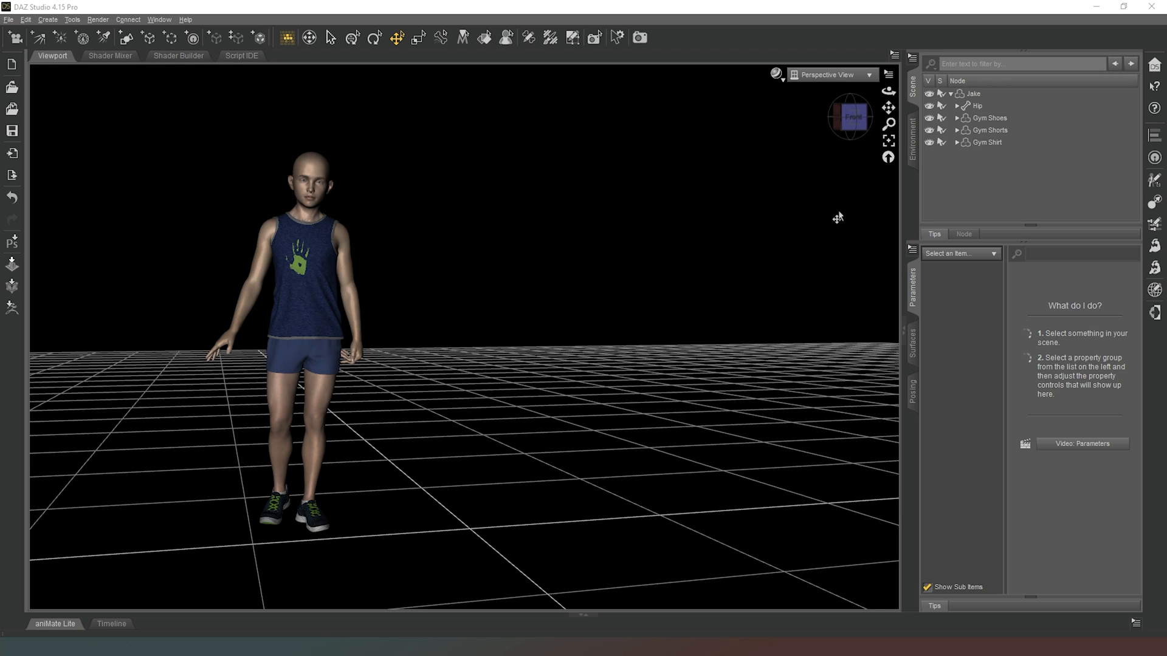
pyautogui.moveTo(816, 226)
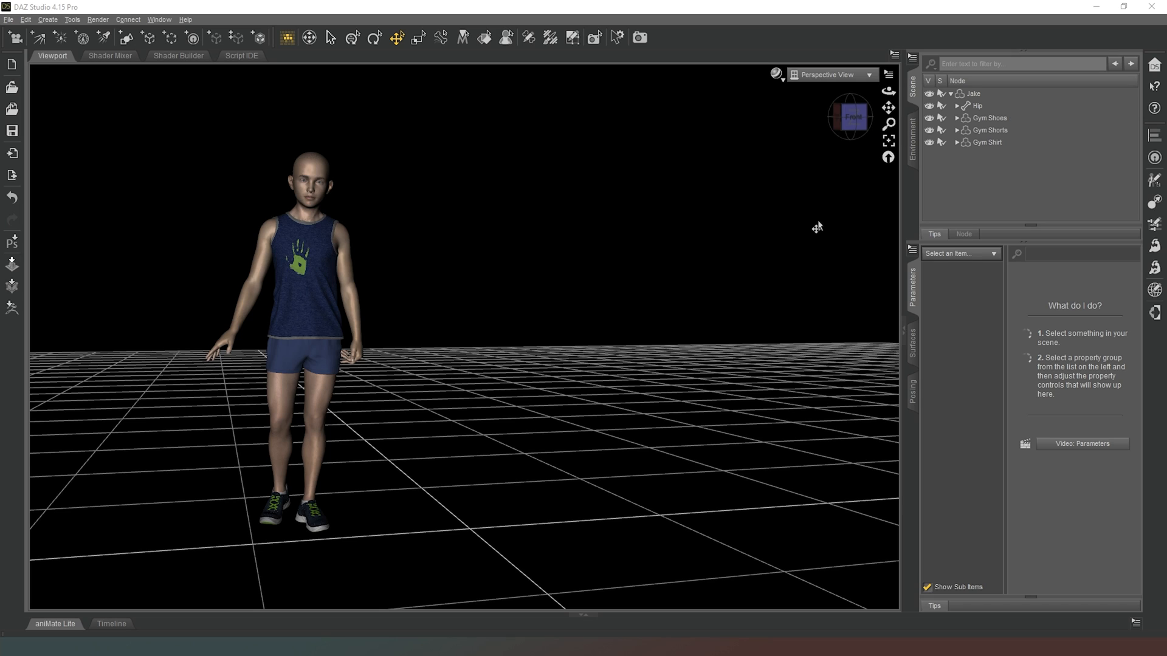
pyautogui.moveTo(867, 159)
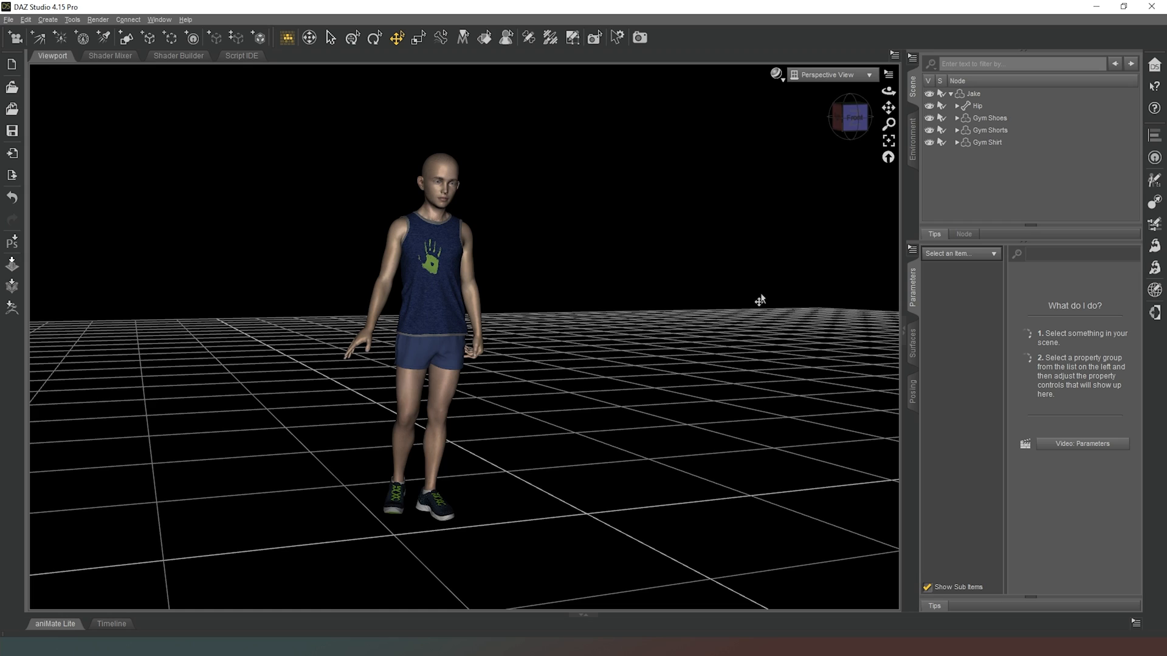
pyautogui.moveTo(729, 302)
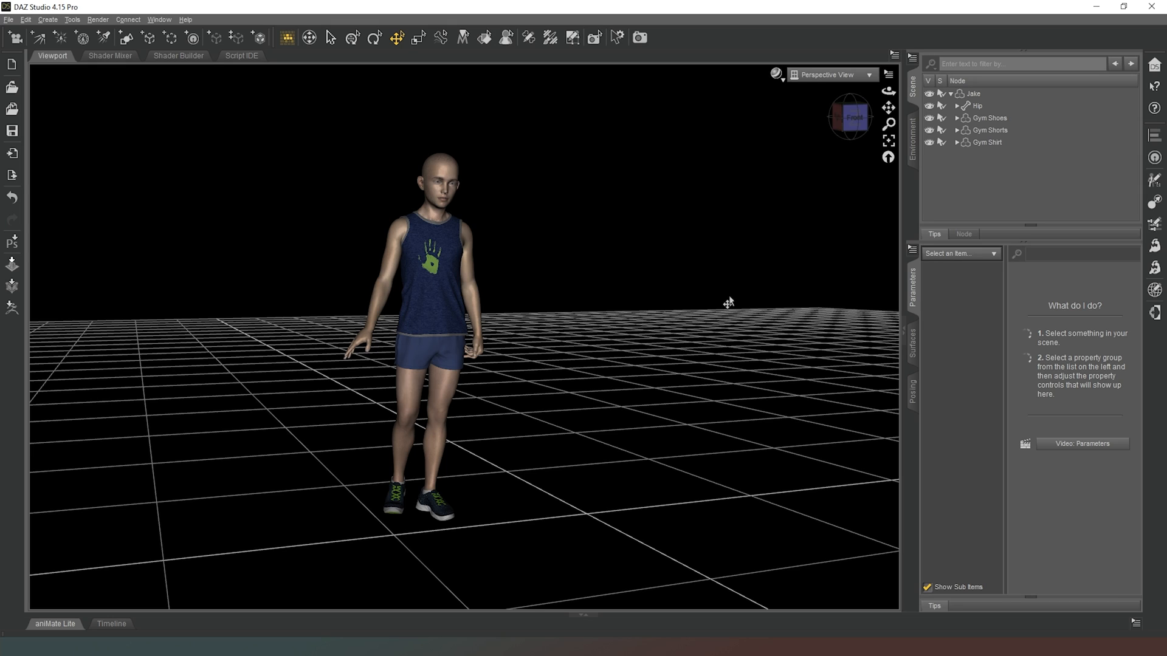
pyautogui.moveTo(763, 286)
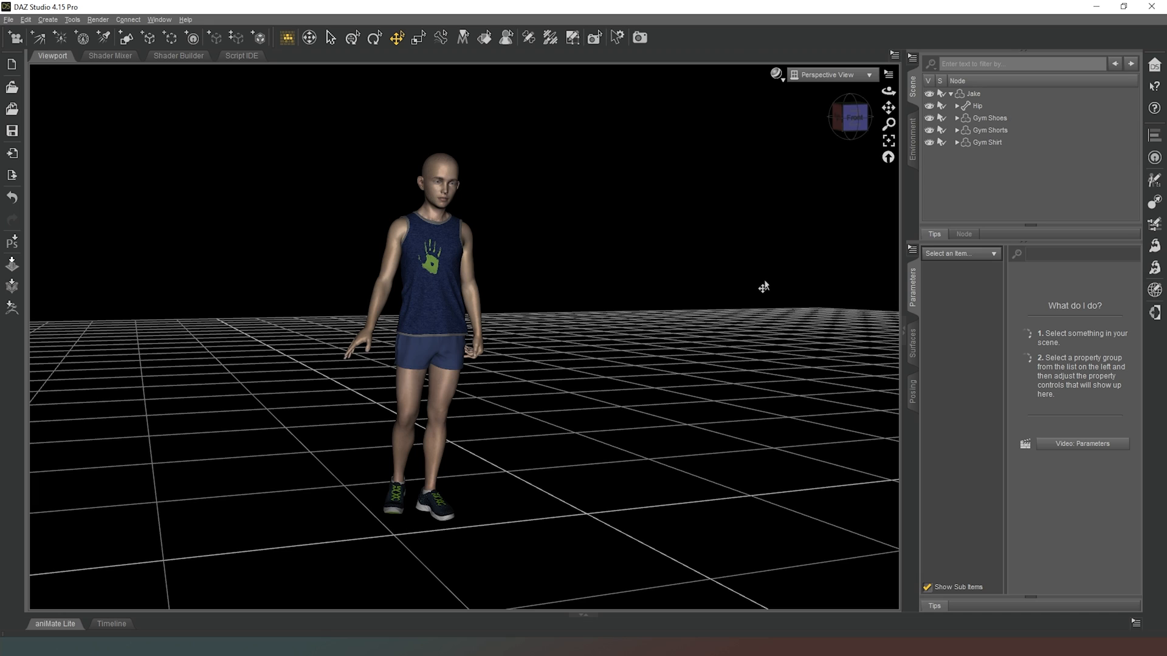
pyautogui.moveTo(691, 183)
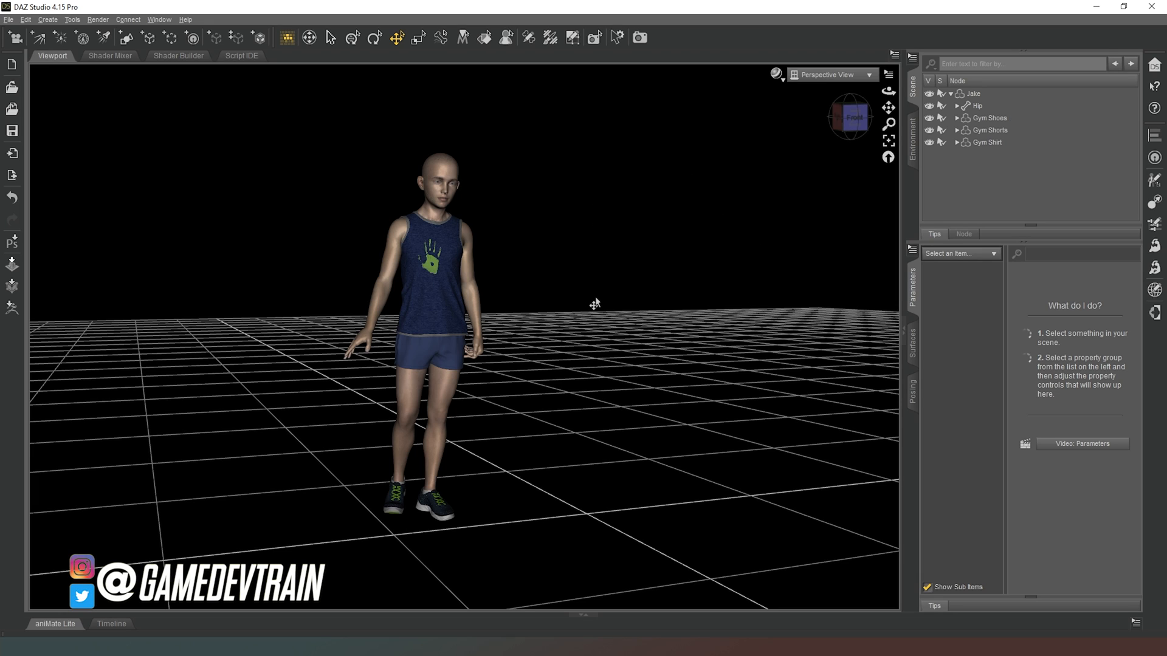
pyautogui.moveTo(595, 304)
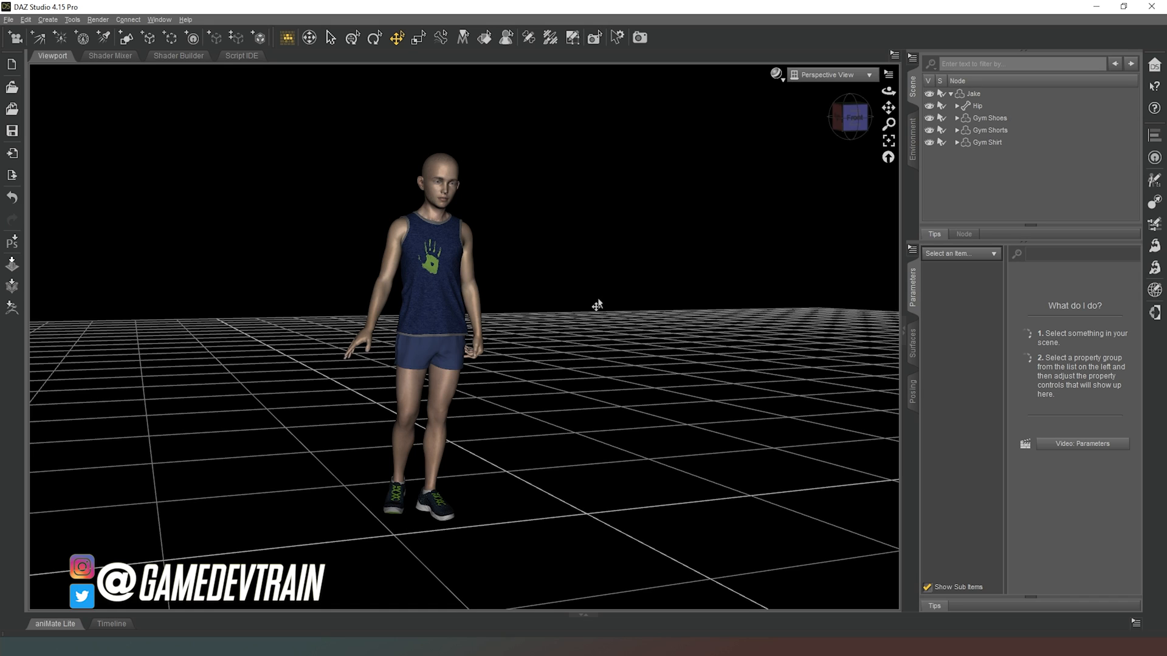
pyautogui.moveTo(565, 314)
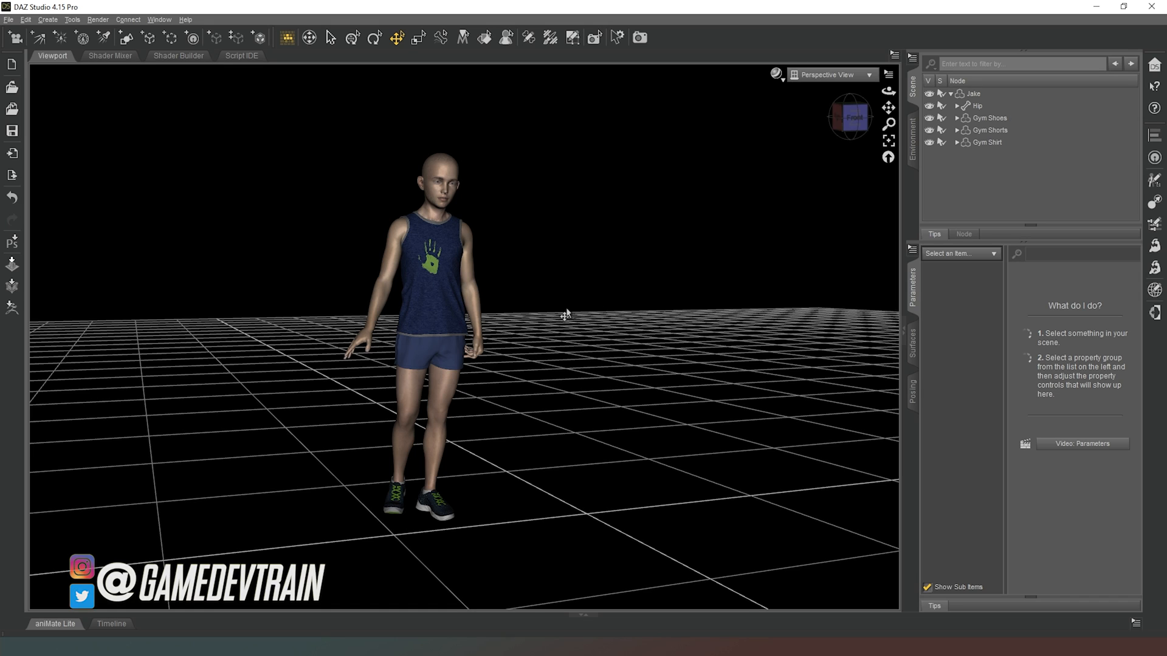
pyautogui.moveTo(603, 270)
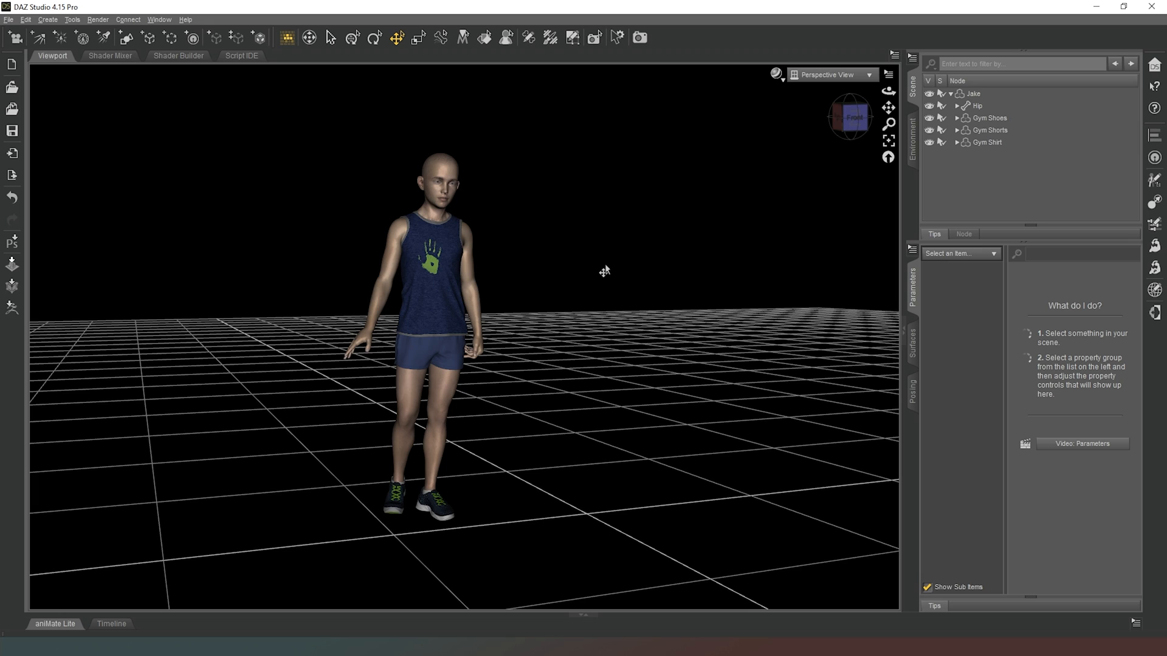
pyautogui.moveTo(554, 319)
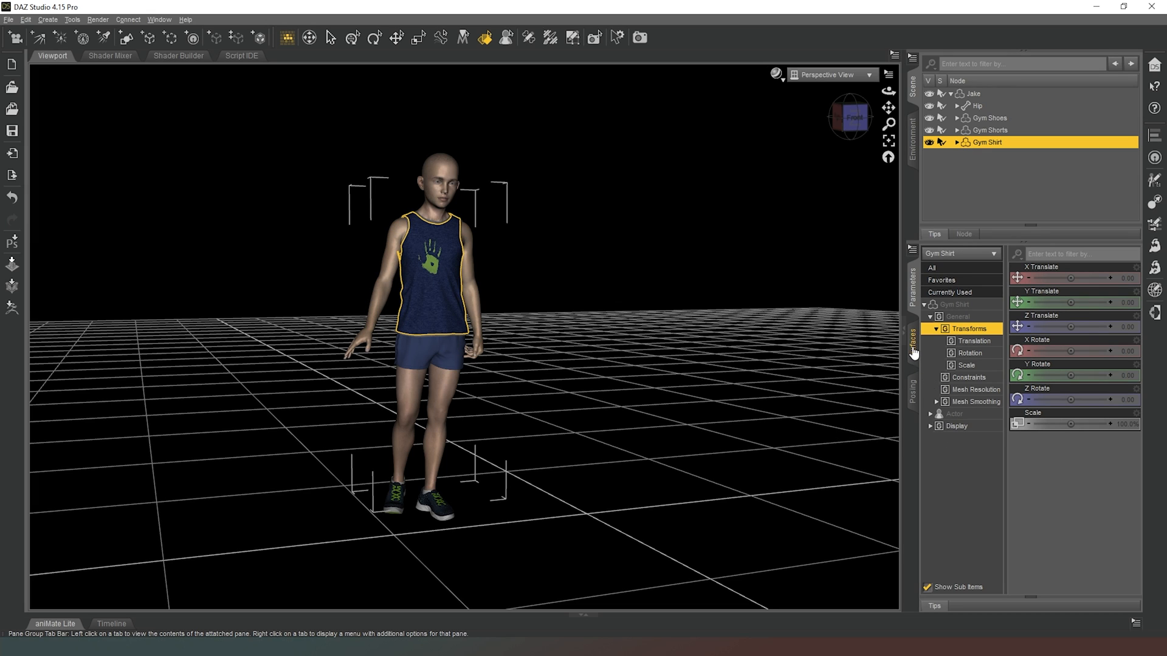
# - Show the Gym Shirt's Iray Uber surface settings and scroll to its texture map properties
pyautogui.click(913, 353)
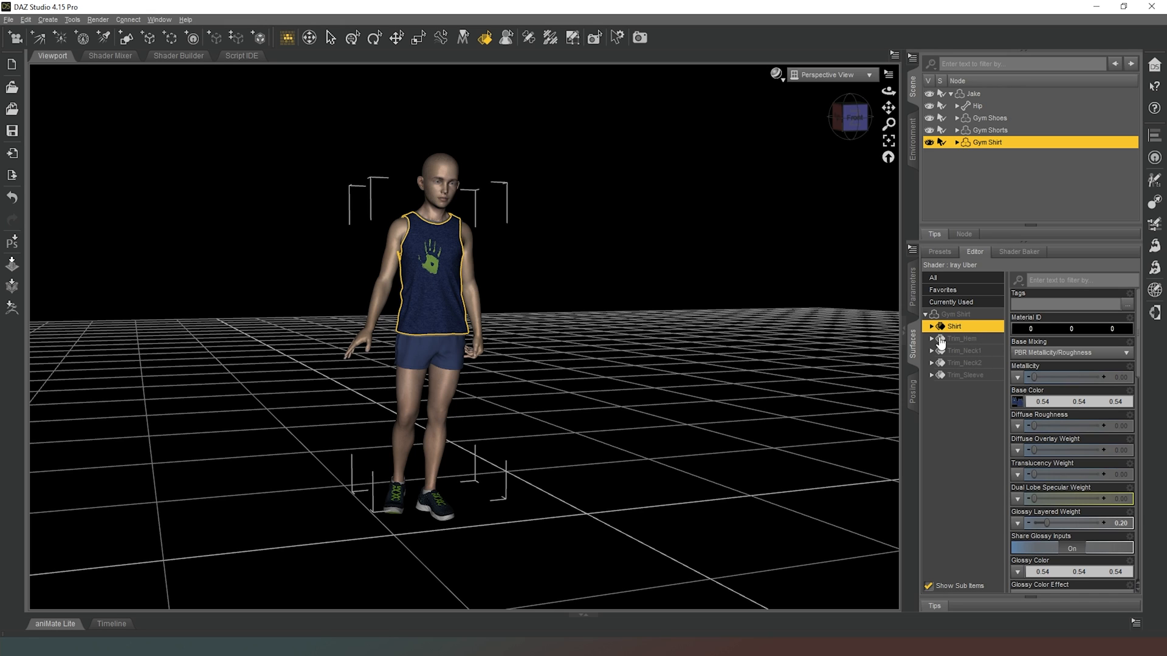
pyautogui.scroll(-3)
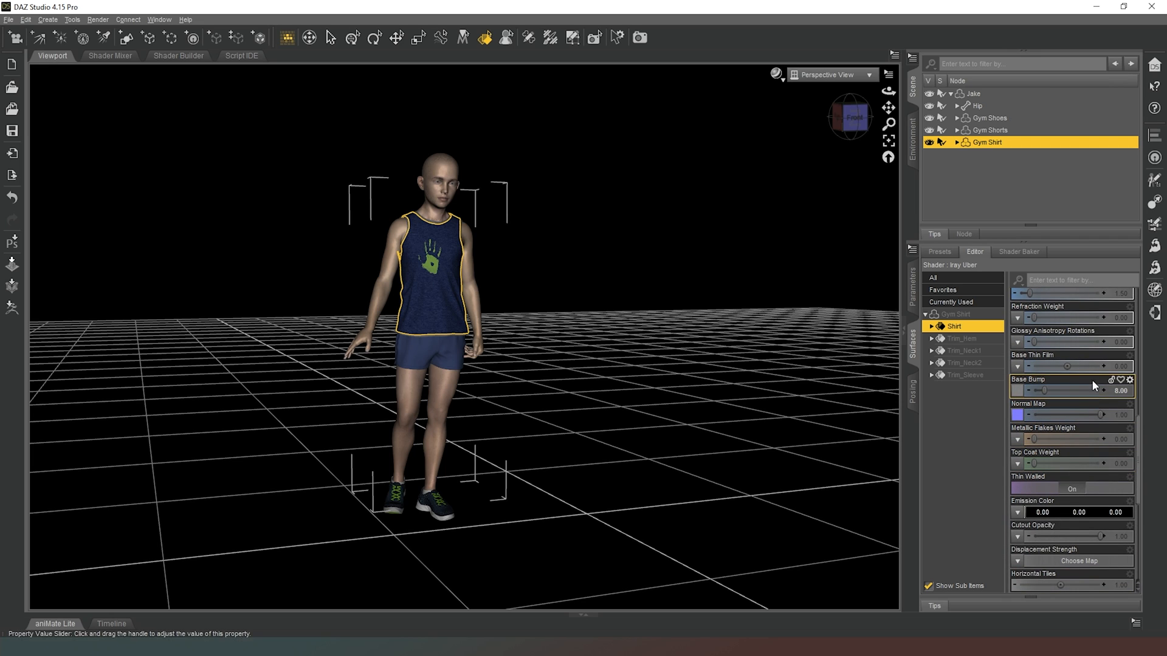
pyautogui.moveTo(1057, 400)
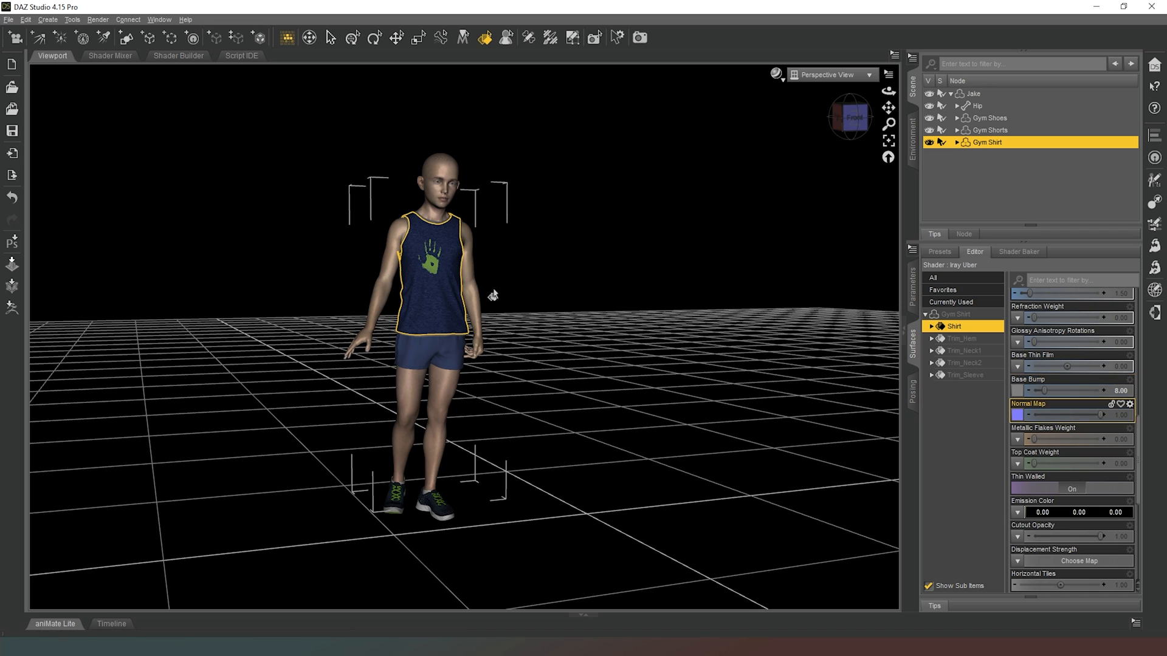
pyautogui.moveTo(806, 332)
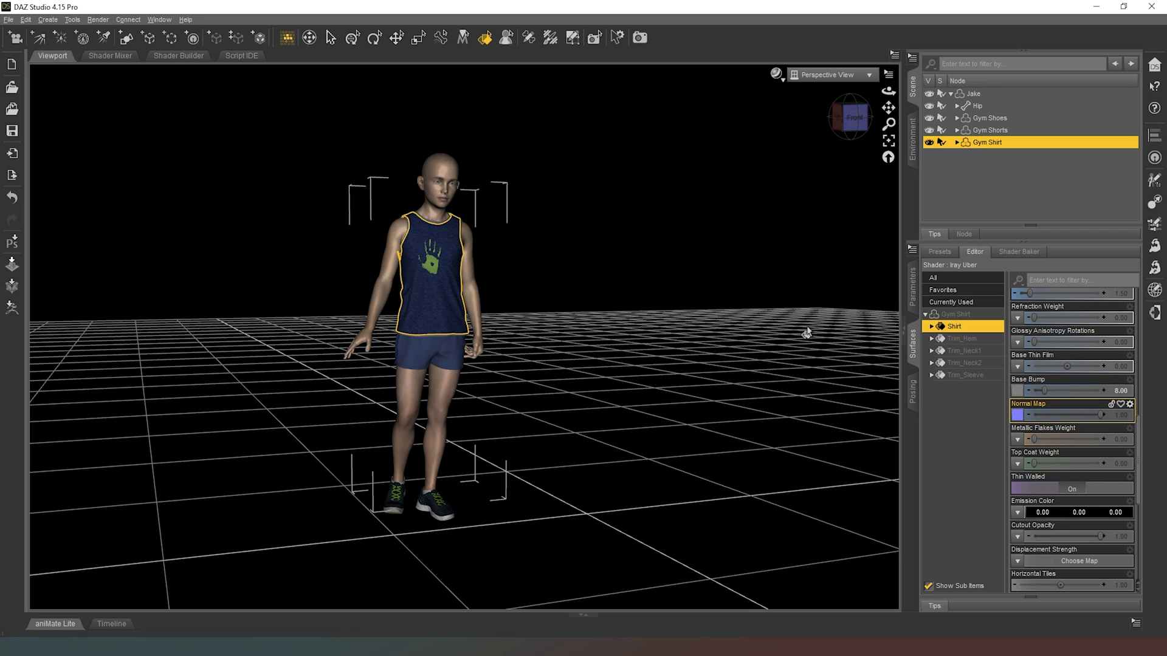
pyautogui.moveTo(1076, 420)
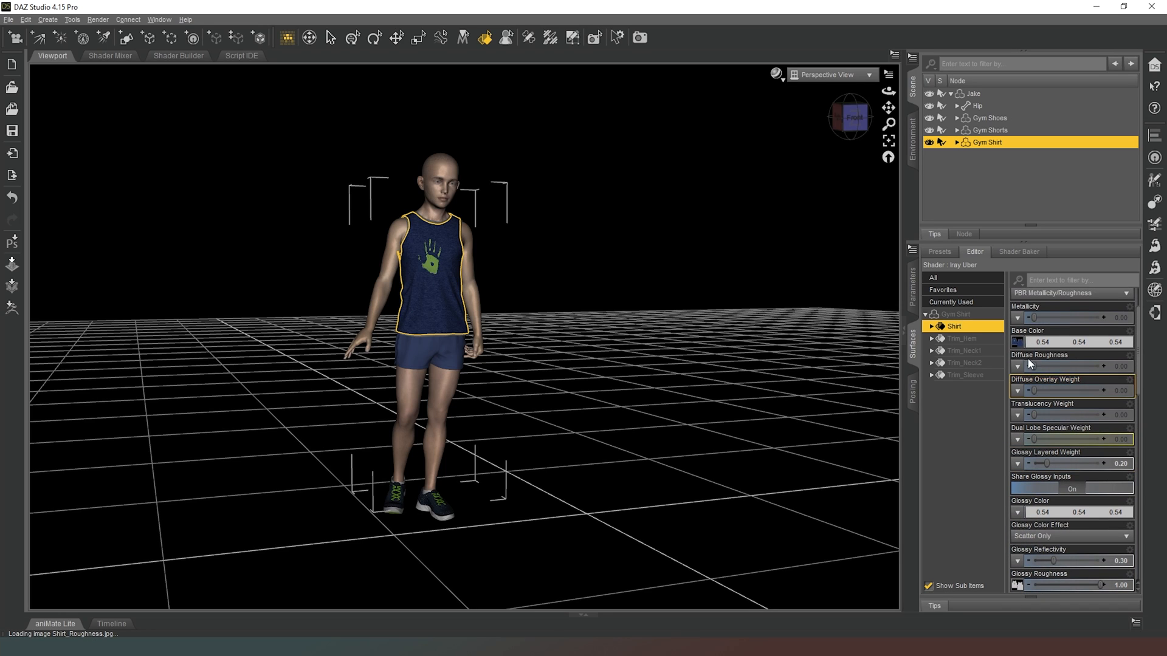
pyautogui.moveTo(1017, 342)
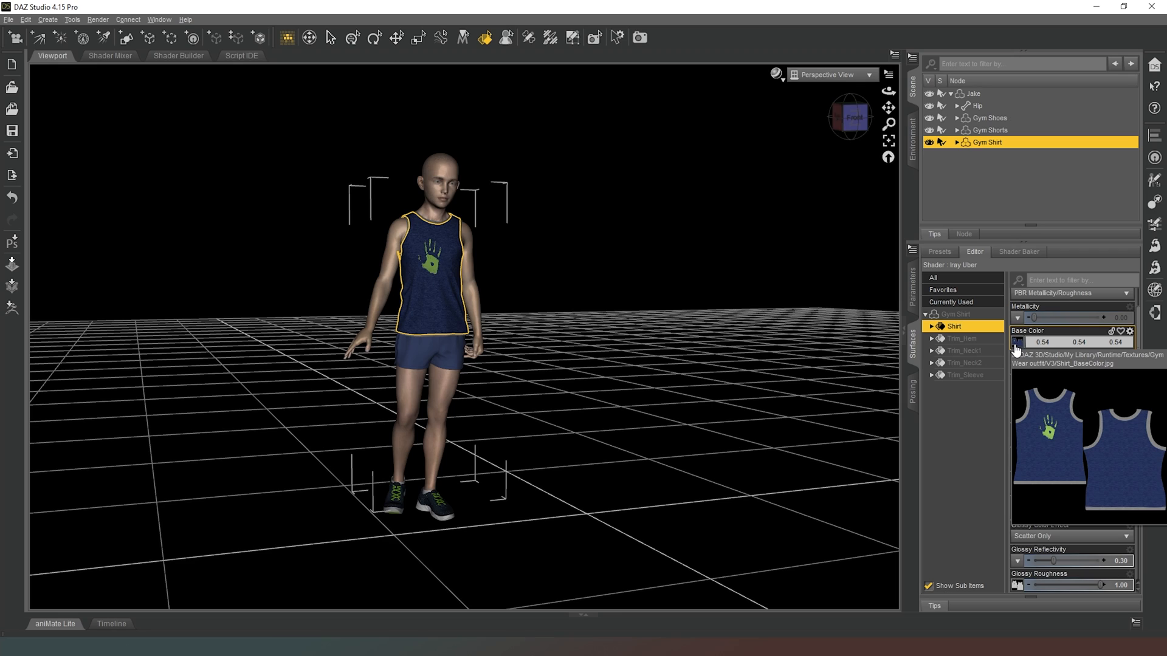
pyautogui.moveTo(1017, 351)
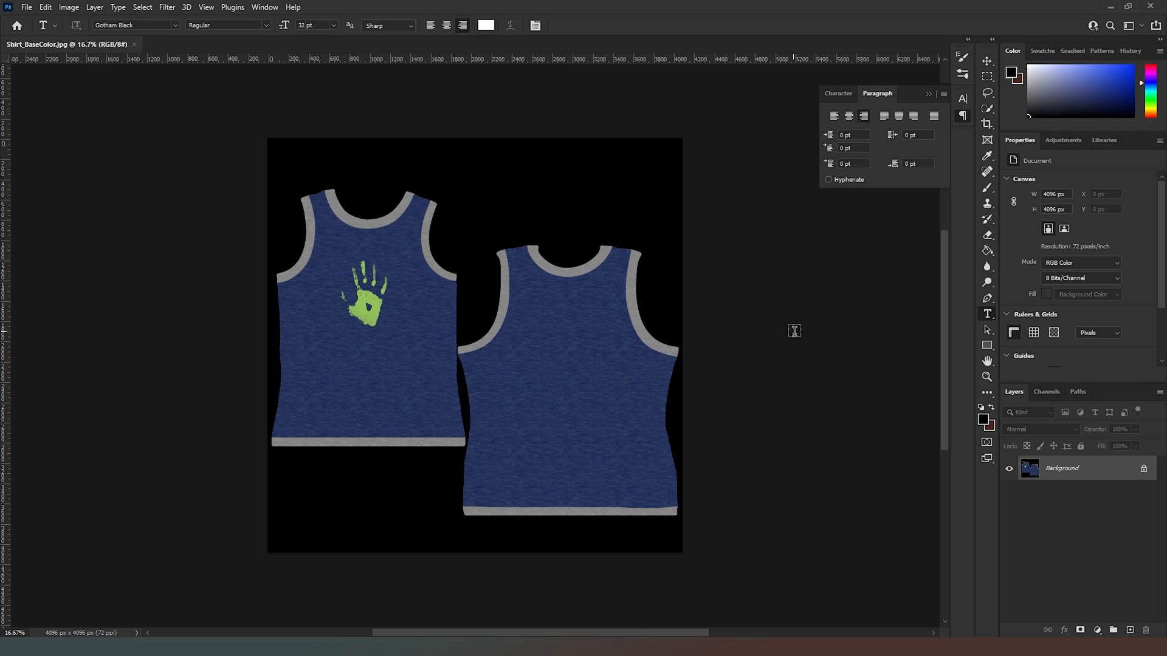
pyautogui.moveTo(605, 294)
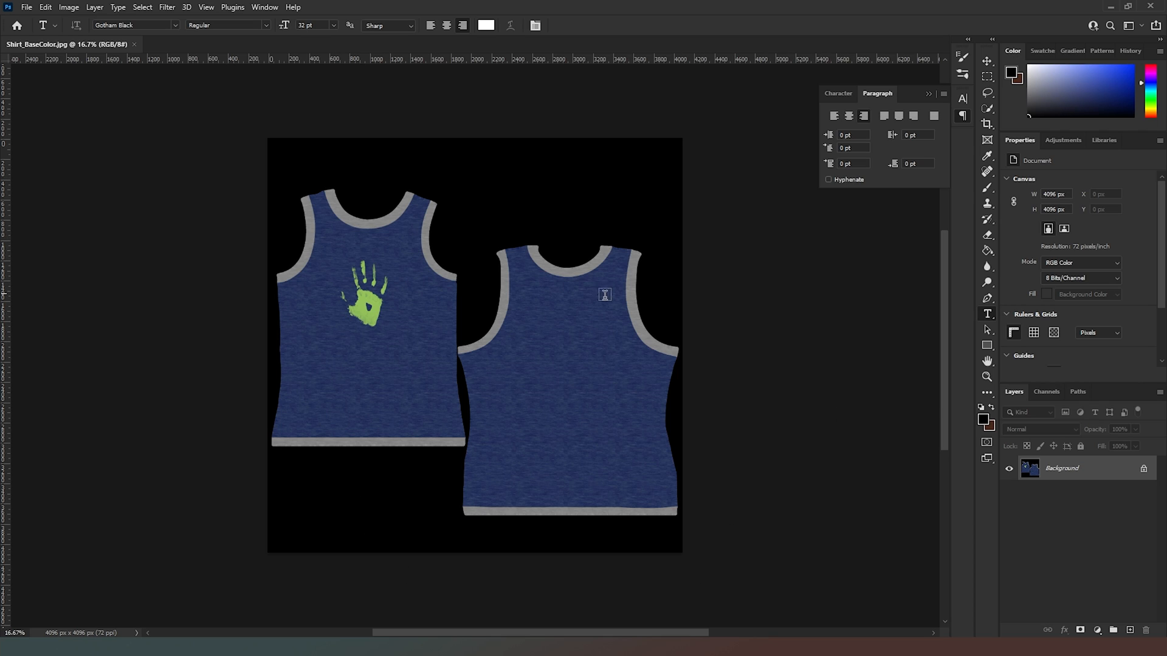
pyautogui.moveTo(626, 298)
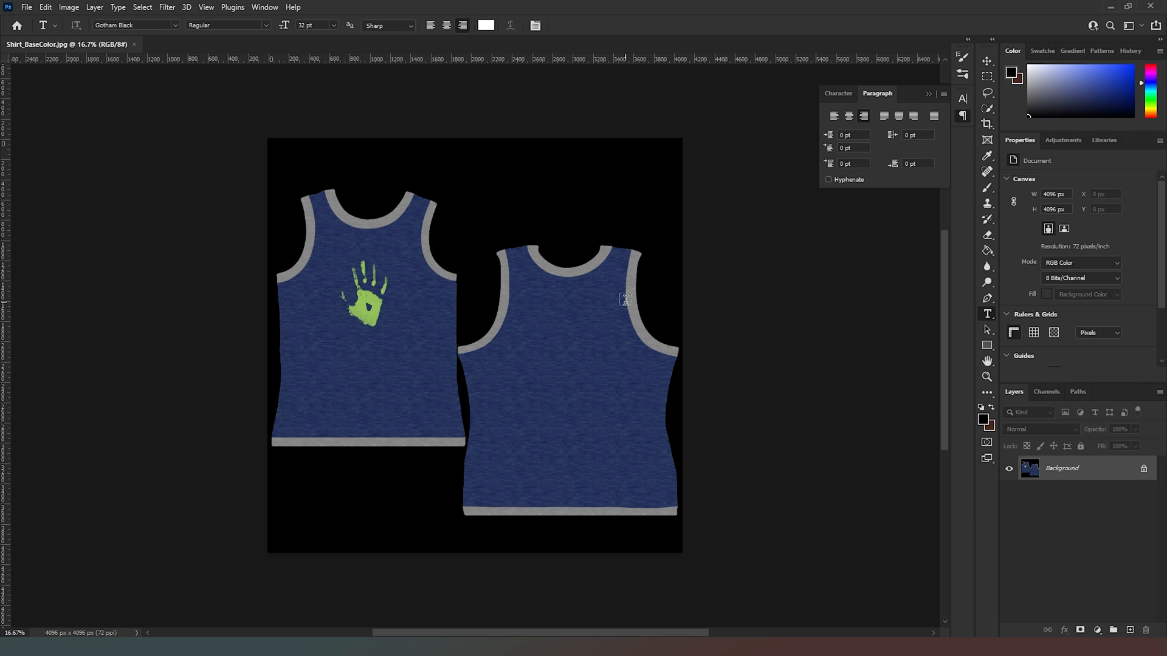
pyautogui.moveTo(556, 382)
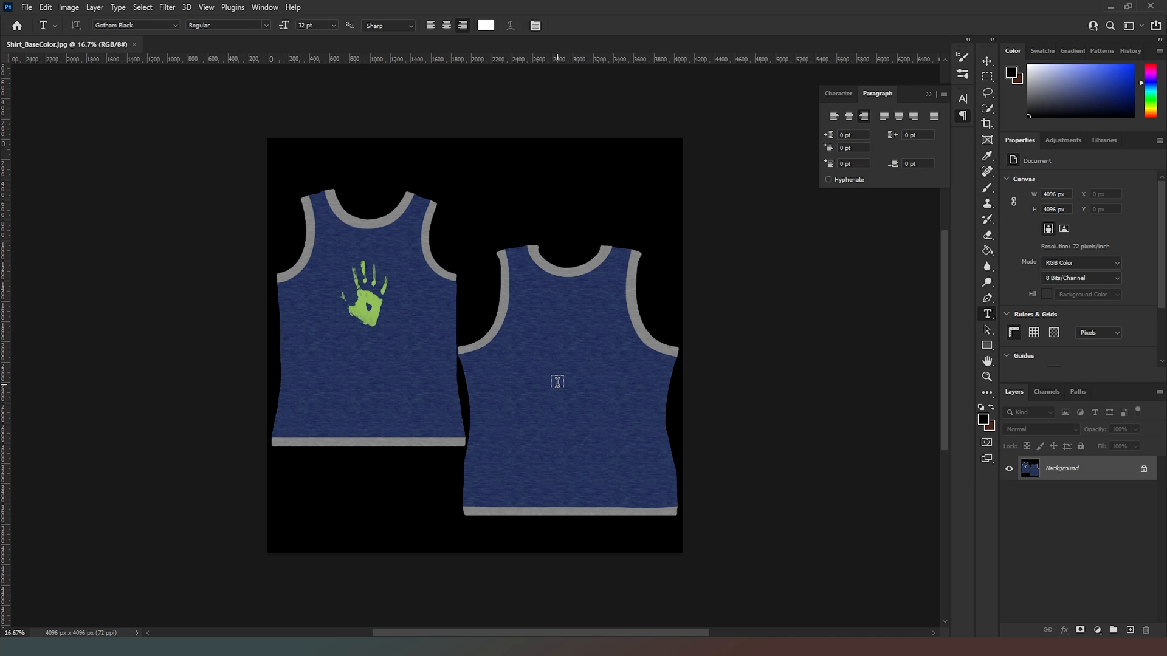
pyautogui.moveTo(560, 382)
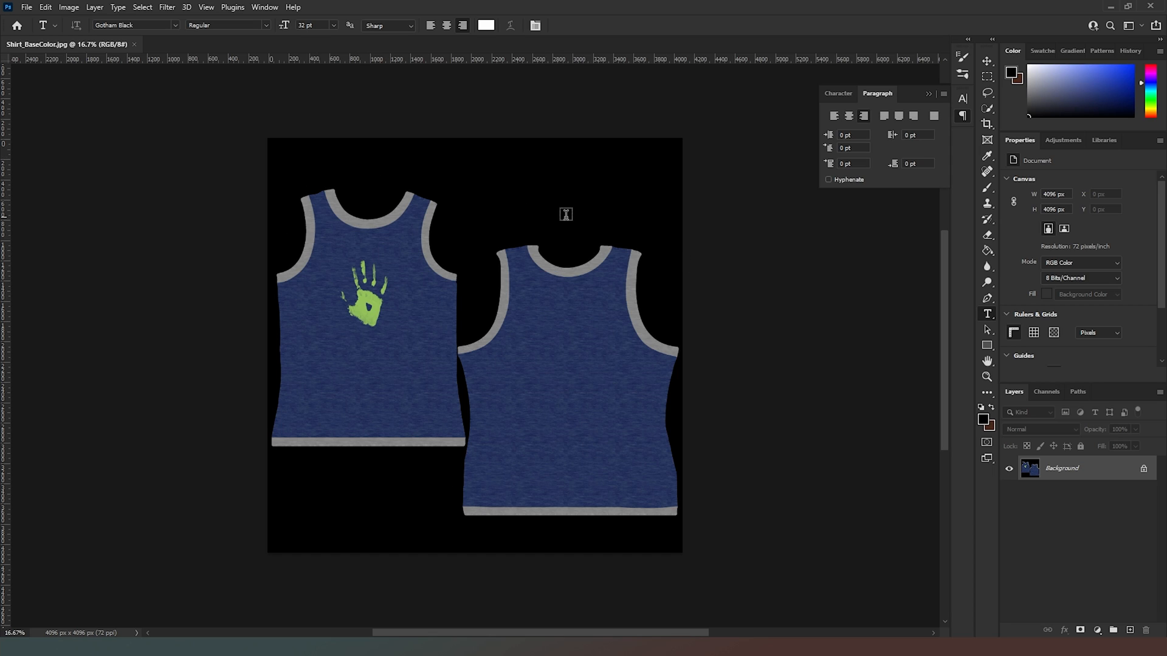
pyautogui.moveTo(312, 272)
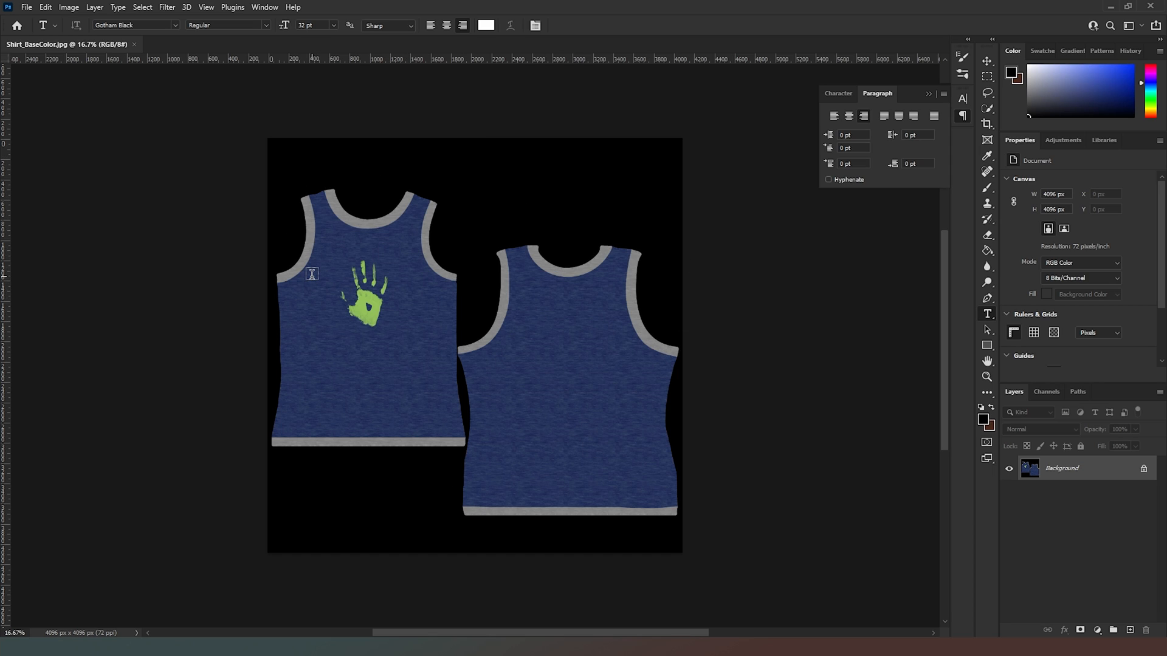
pyautogui.moveTo(322, 236)
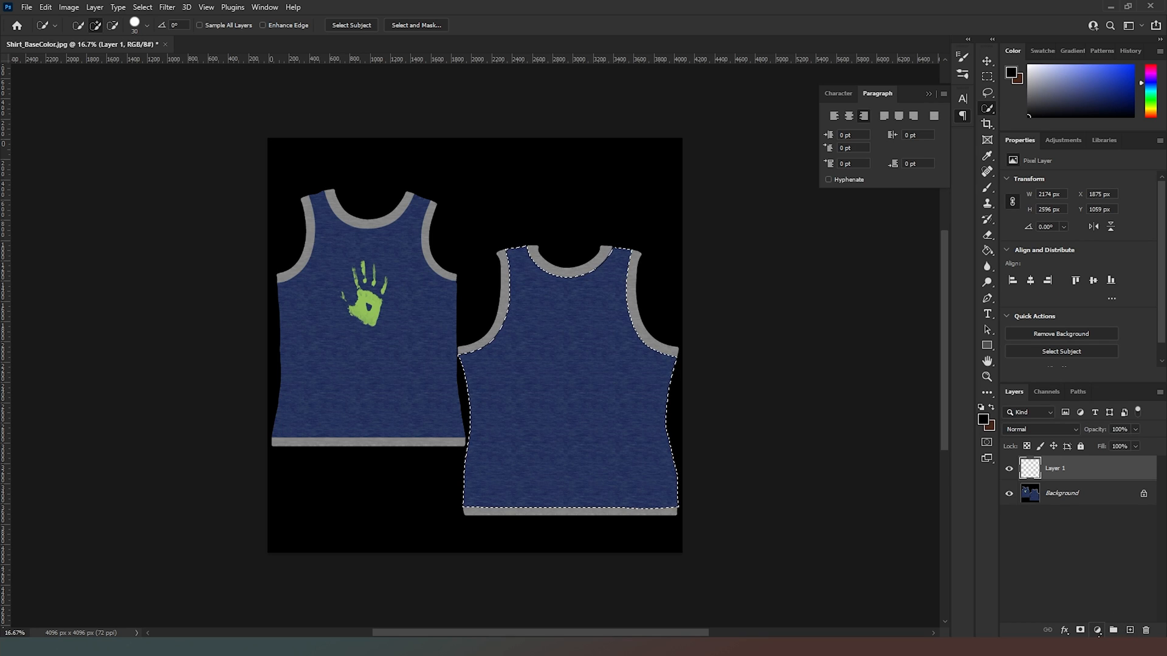
# - Add a layer mask shaped from the selected shirt panel to the new layer
pyautogui.click(1080, 630)
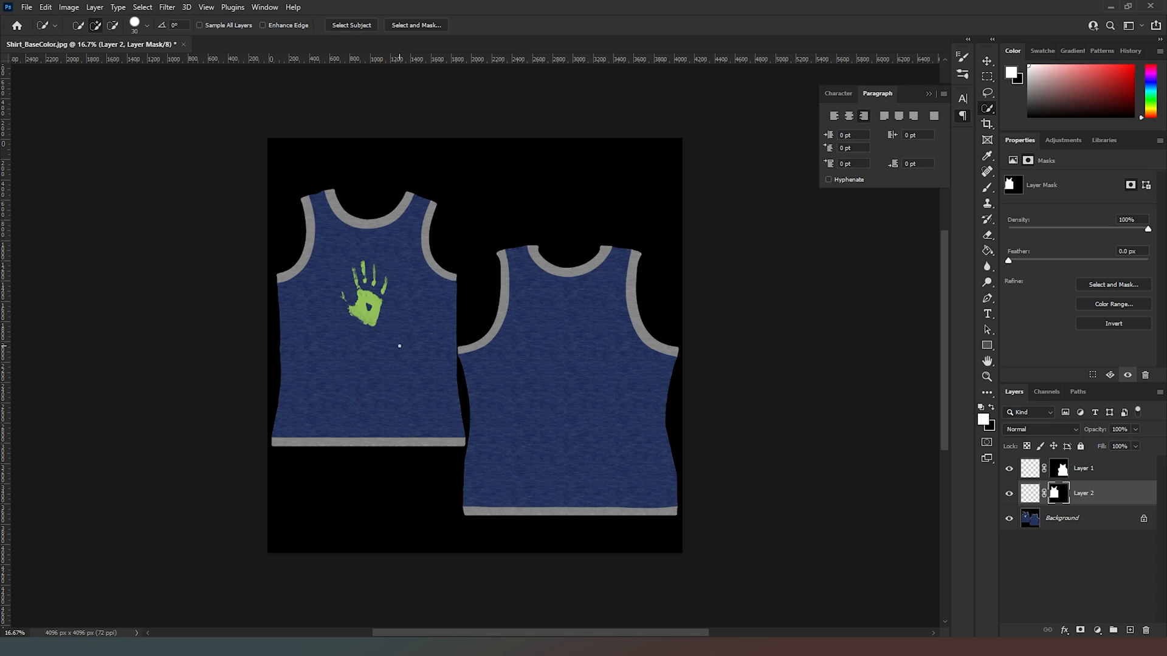
pyautogui.moveTo(557, 320)
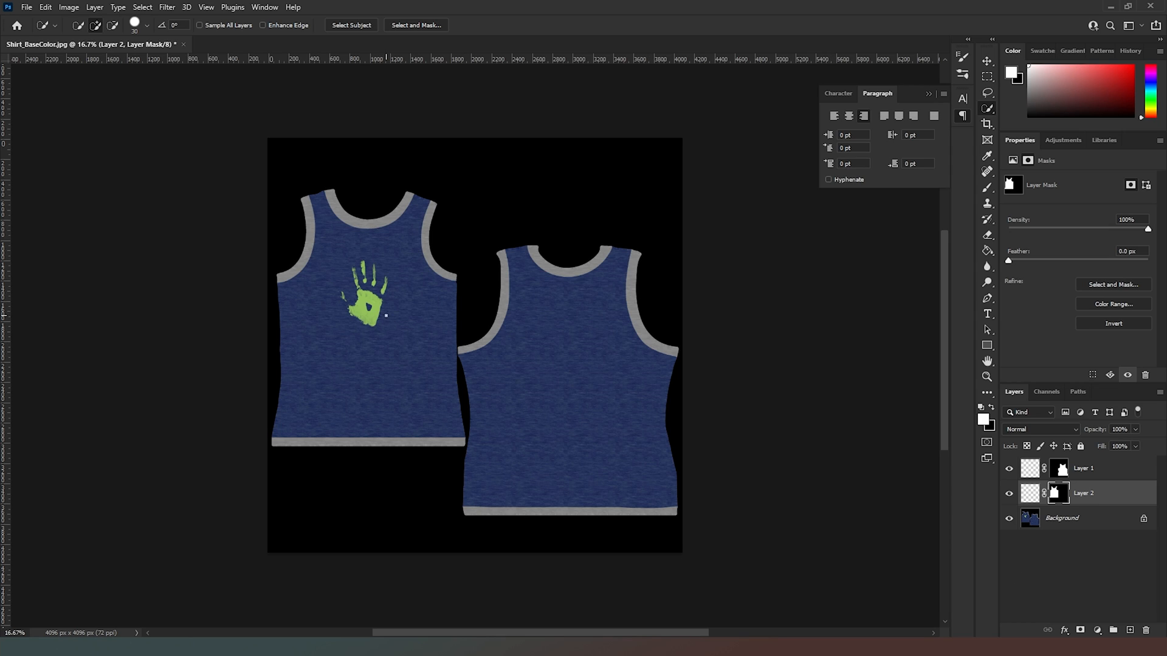
pyautogui.moveTo(931, 346)
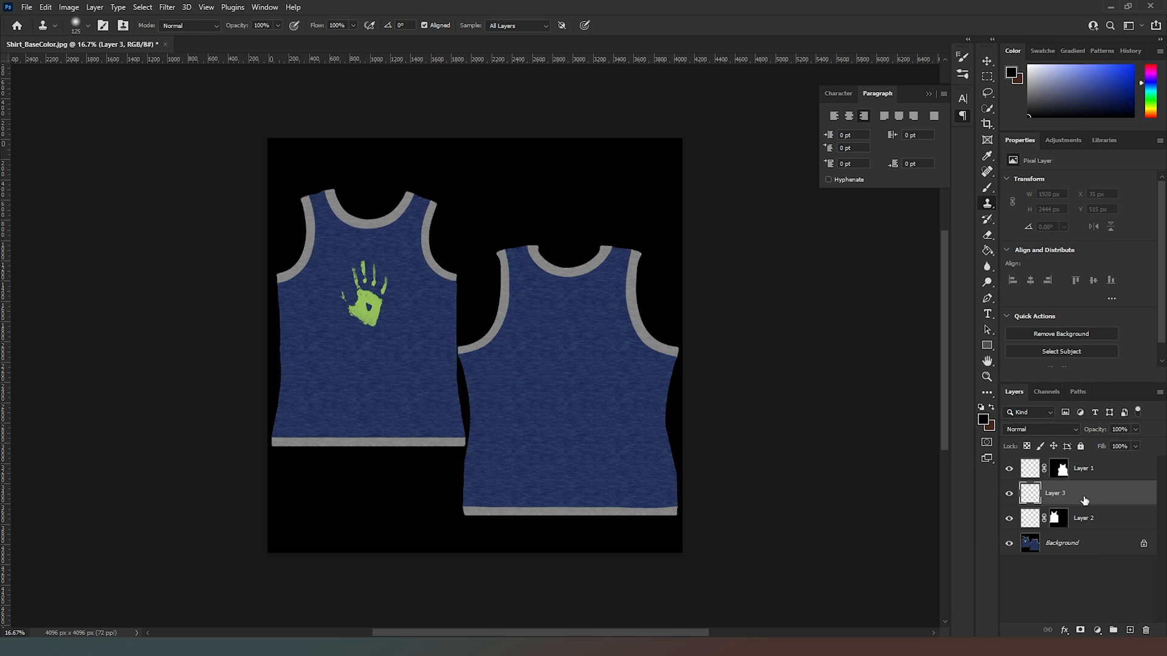
# - Reorder the layers and select the top masked shirt layer, Layer 1
pyautogui.moveTo(1084, 493); pyautogui.dragTo(1083, 520)
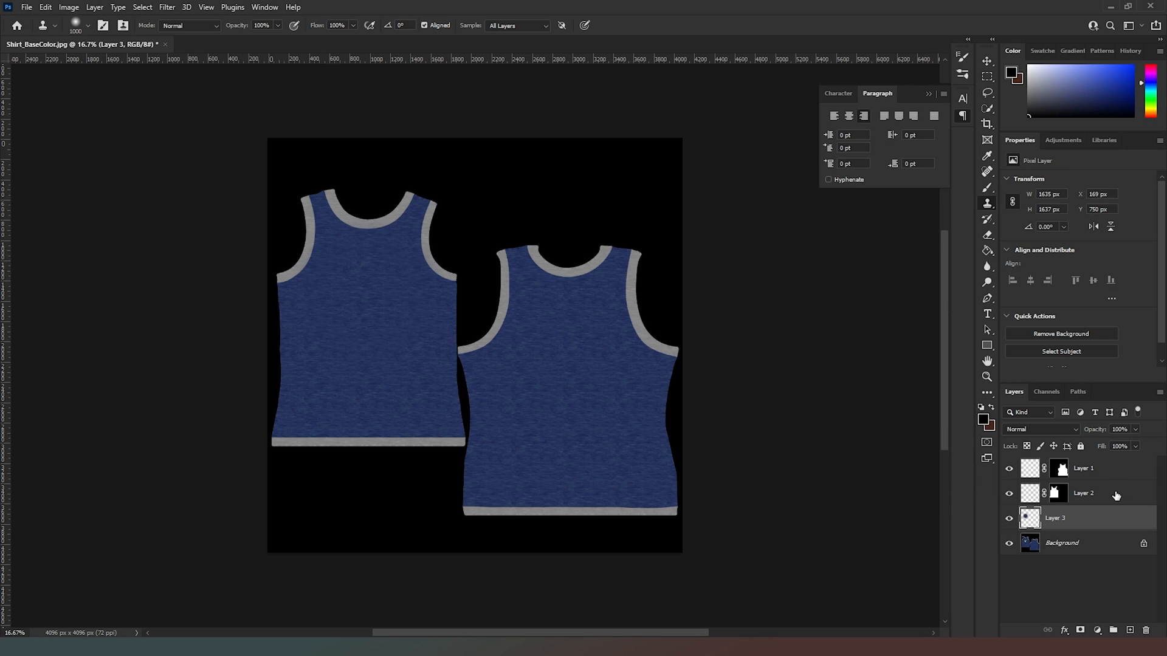
pyautogui.click(1082, 468)
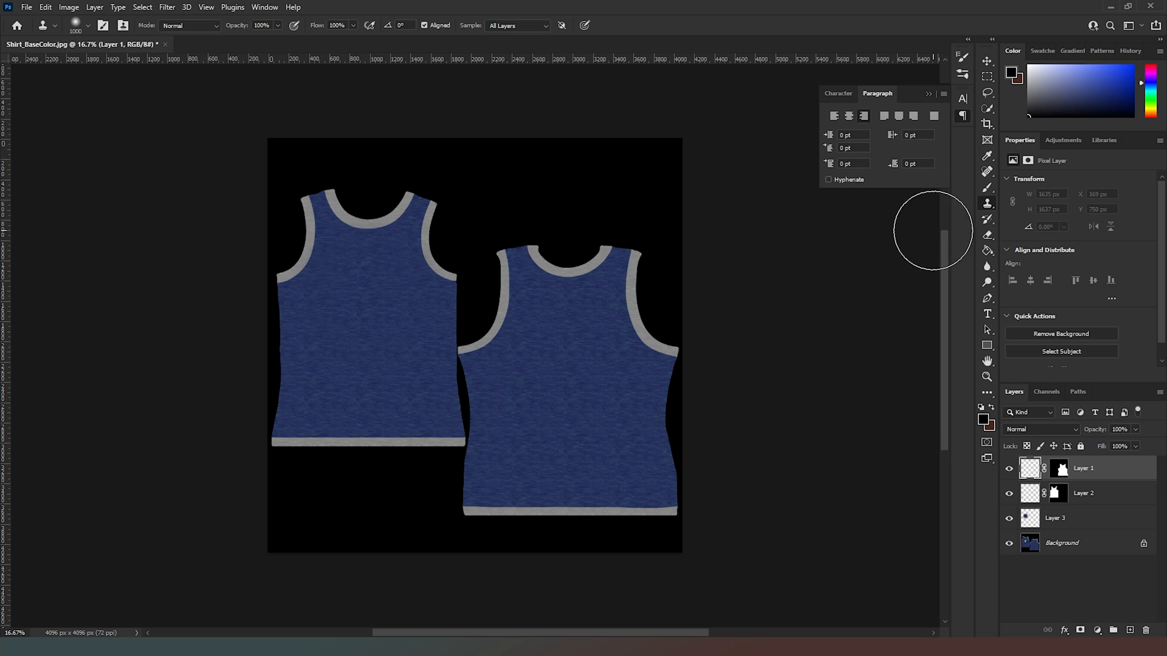
pyautogui.moveTo(984, 105)
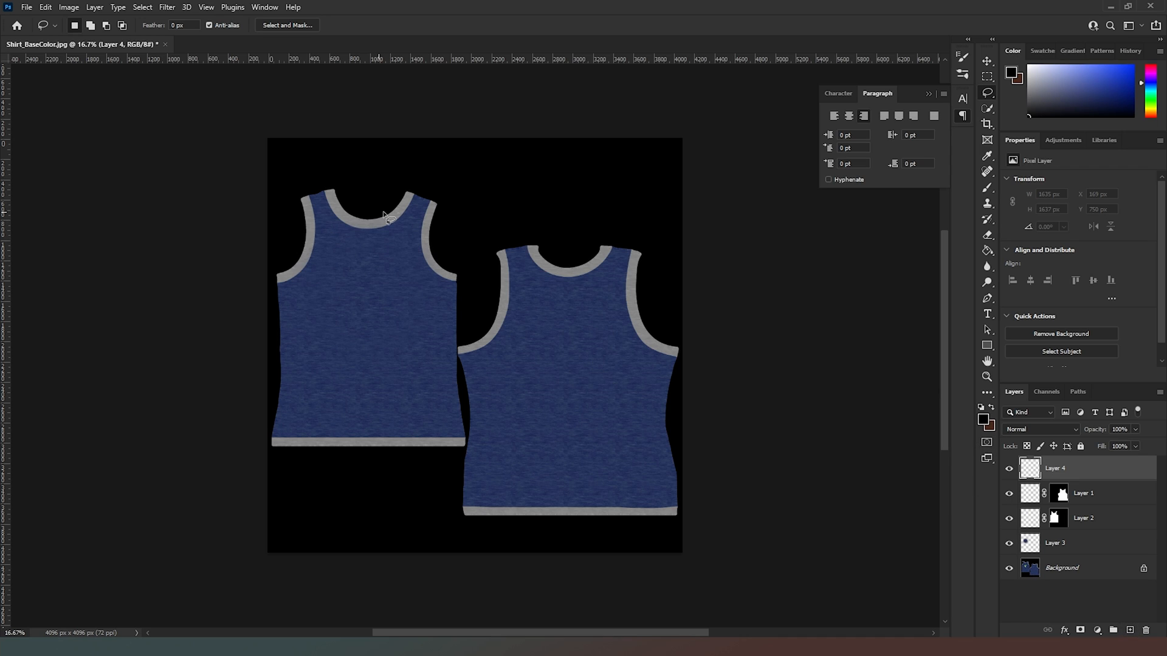
# - Lasso a swoosh shape across the left shirt and mask the filled black swoosh to the shirt outline
pyautogui.moveTo(421, 182); pyautogui.dragTo(350, 282)
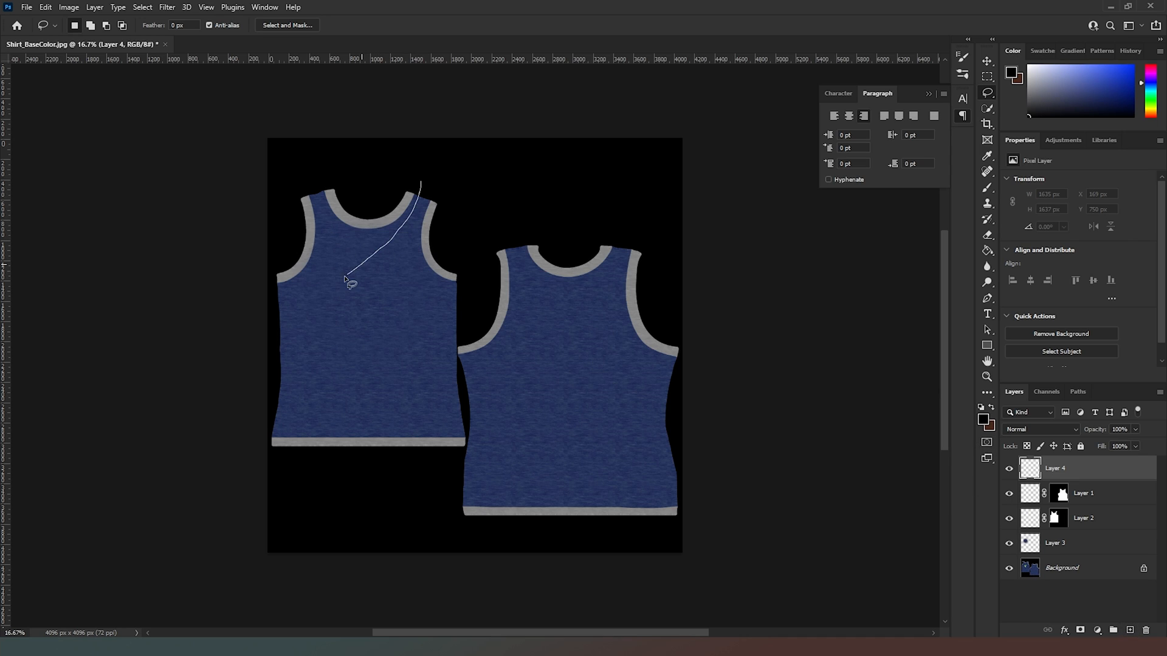
pyautogui.moveTo(350, 282); pyautogui.dragTo(384, 350)
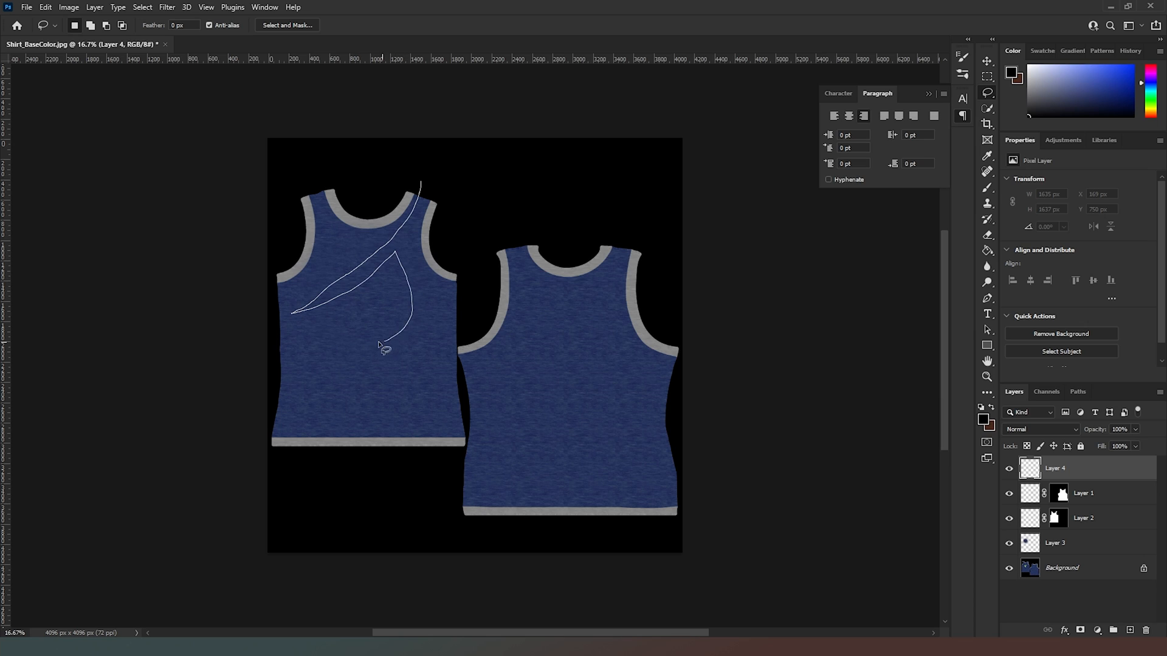
pyautogui.moveTo(383, 350); pyautogui.dragTo(443, 290)
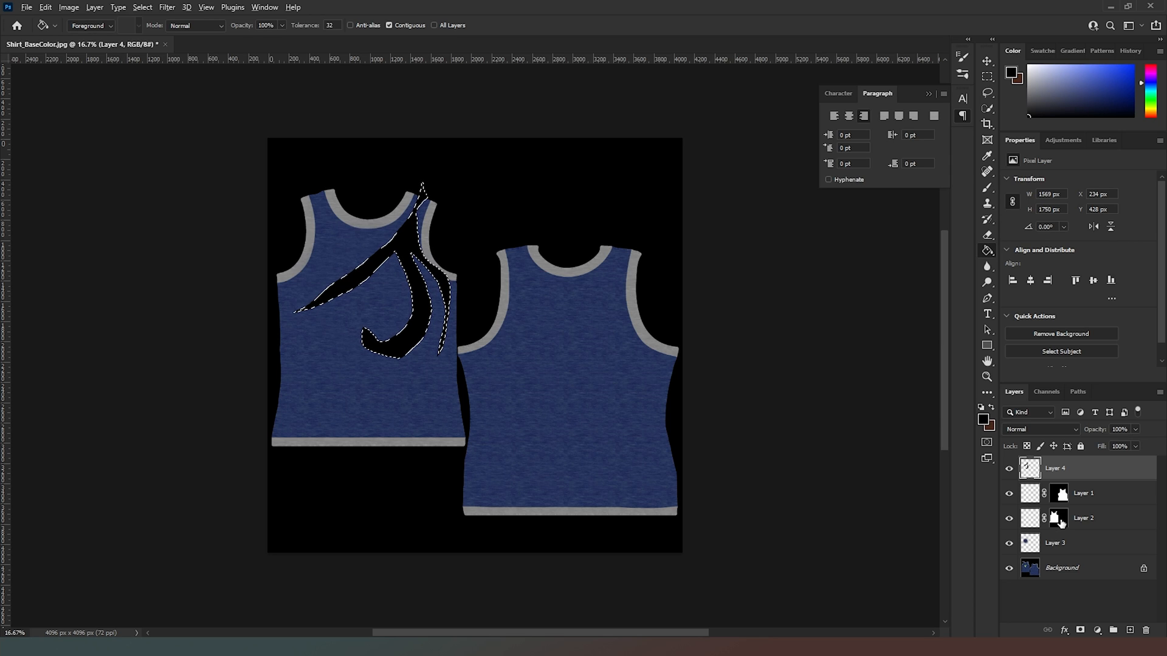
pyautogui.click(1057, 467)
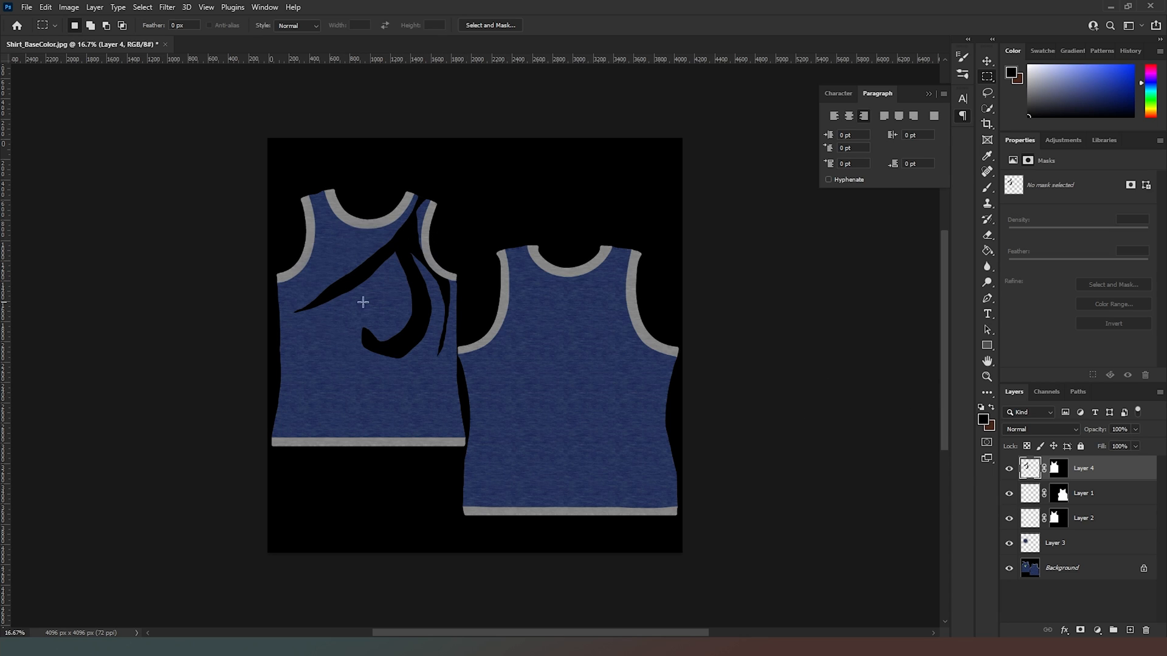
pyautogui.moveTo(406, 269)
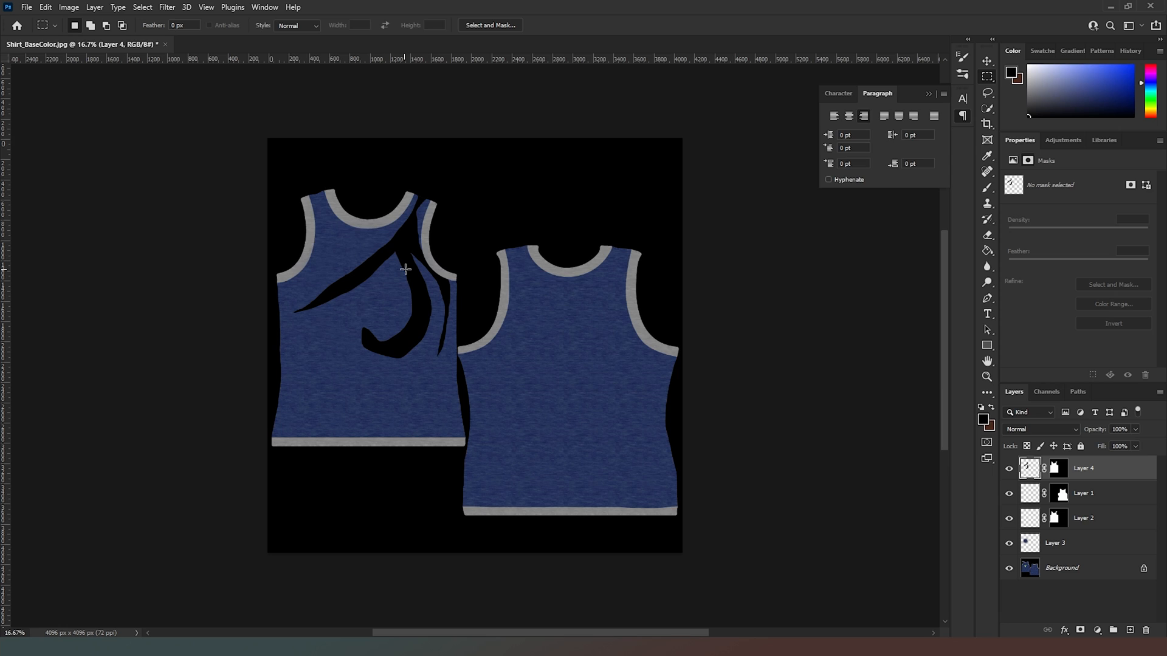
pyautogui.moveTo(1065, 434)
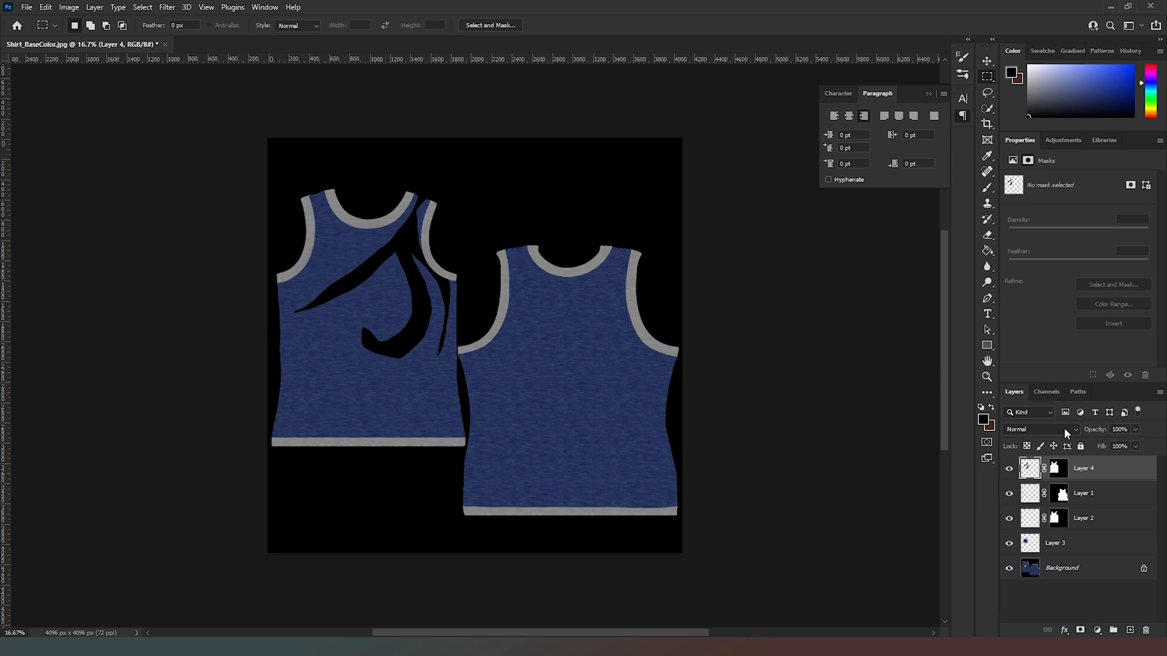
# - Make the swoosh layer 65% opaque and bring up its layer style settings
pyautogui.click(1035, 428)
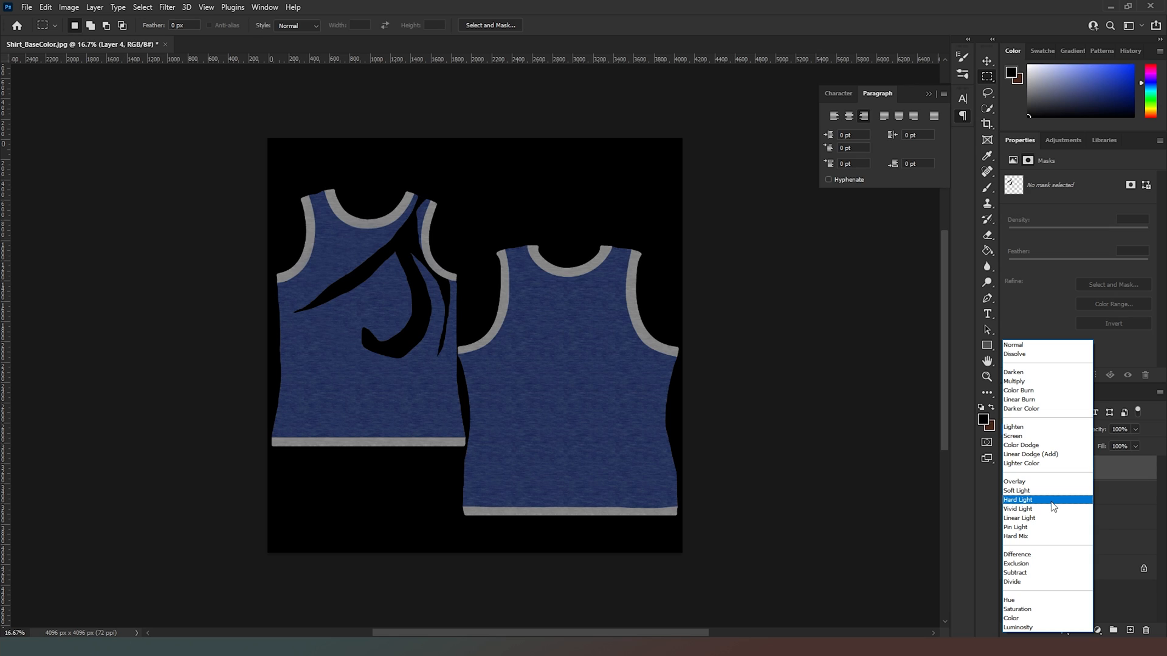
pyautogui.moveTo(1047, 518)
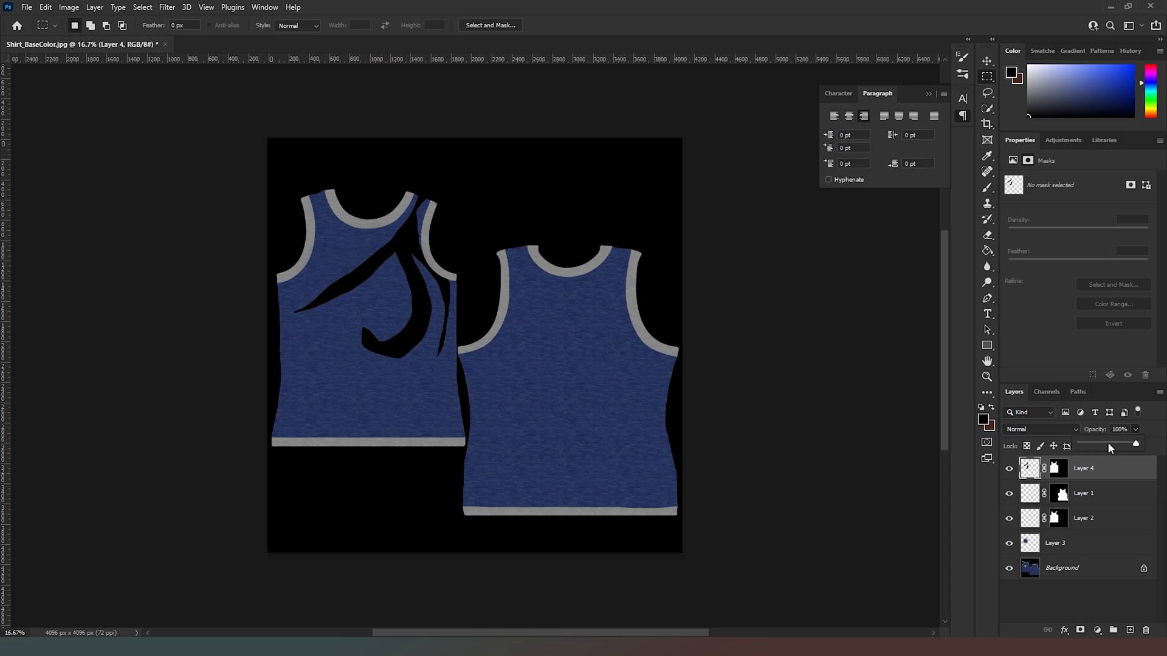
pyautogui.moveTo(1136, 445); pyautogui.dragTo(1116, 444)
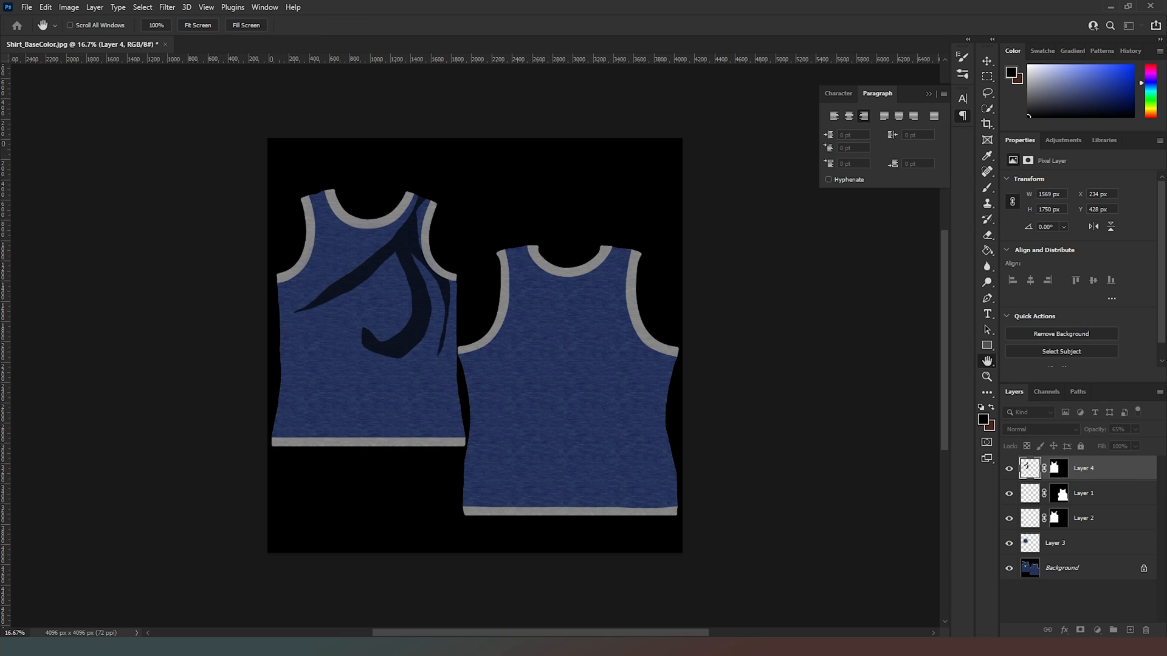
pyautogui.doubleClick(1083, 468)
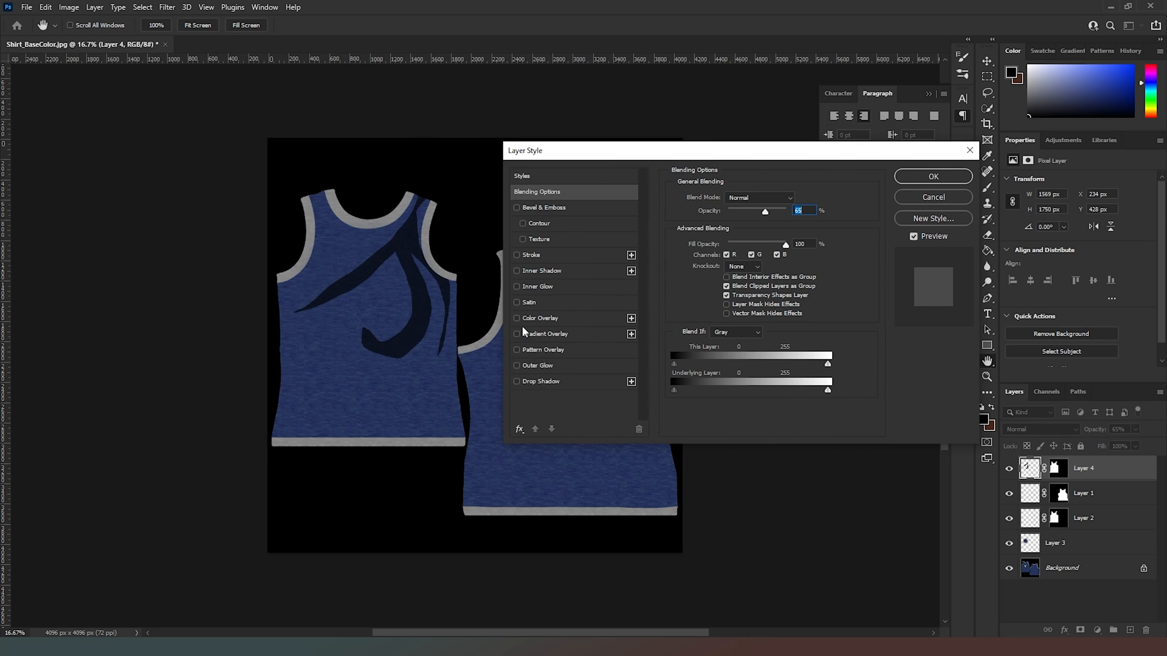
pyautogui.moveTo(525, 367)
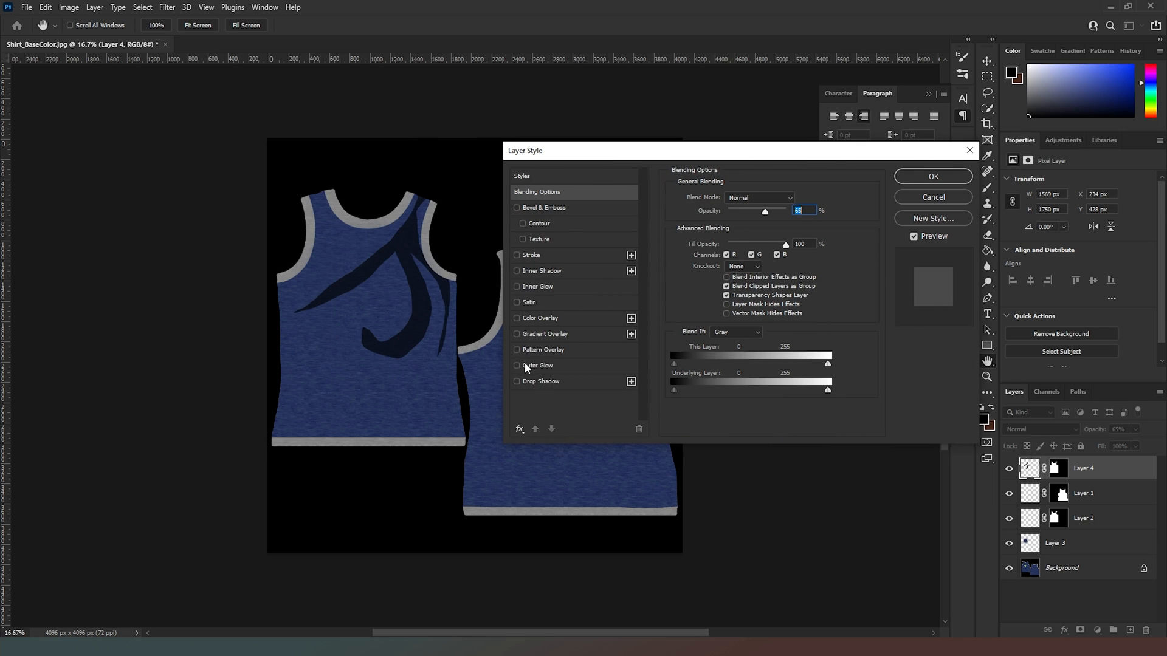
# - Give the swoosh a soft blue outer glow and apply the style
pyautogui.click(537, 365)
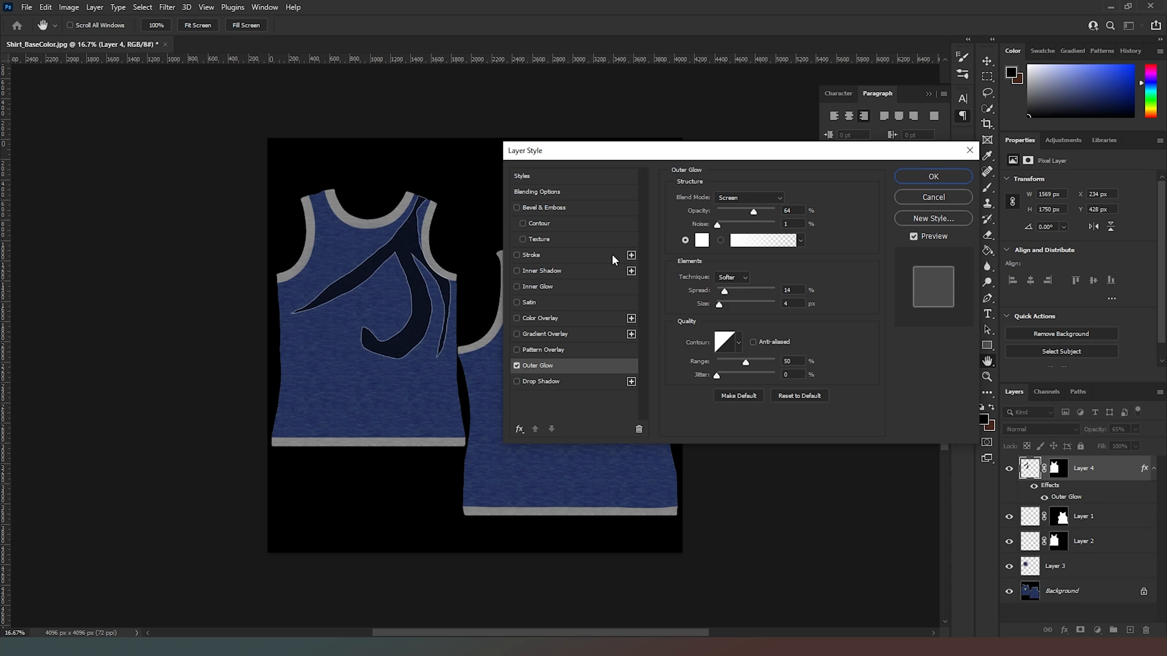
pyautogui.moveTo(731, 303)
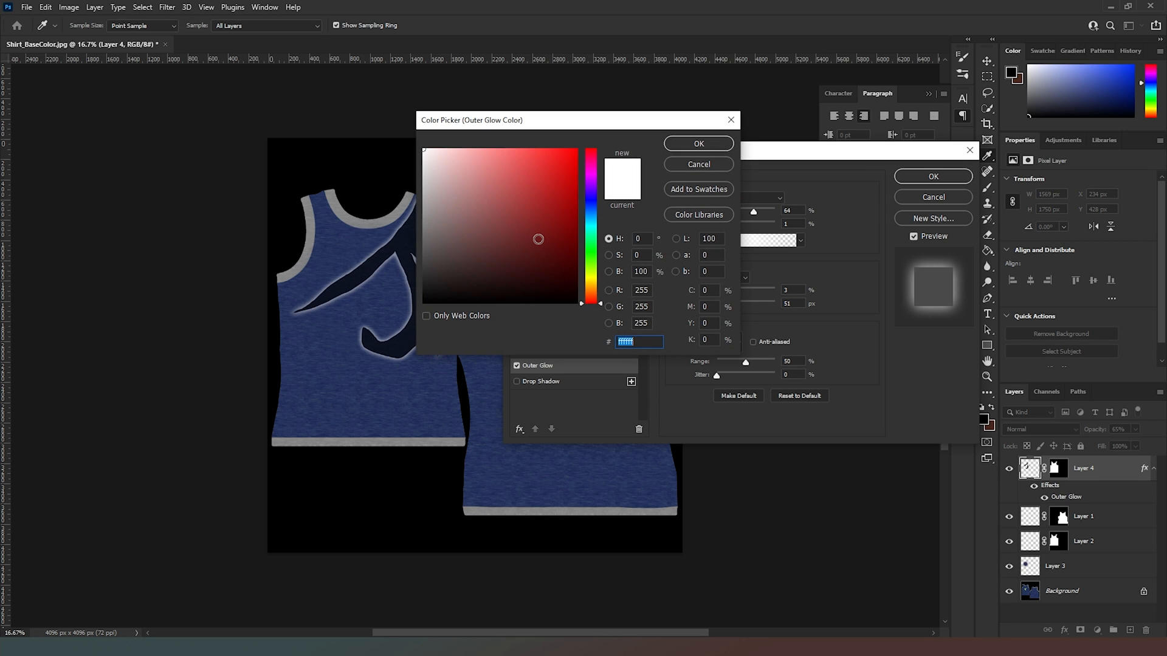
pyautogui.click(536, 166)
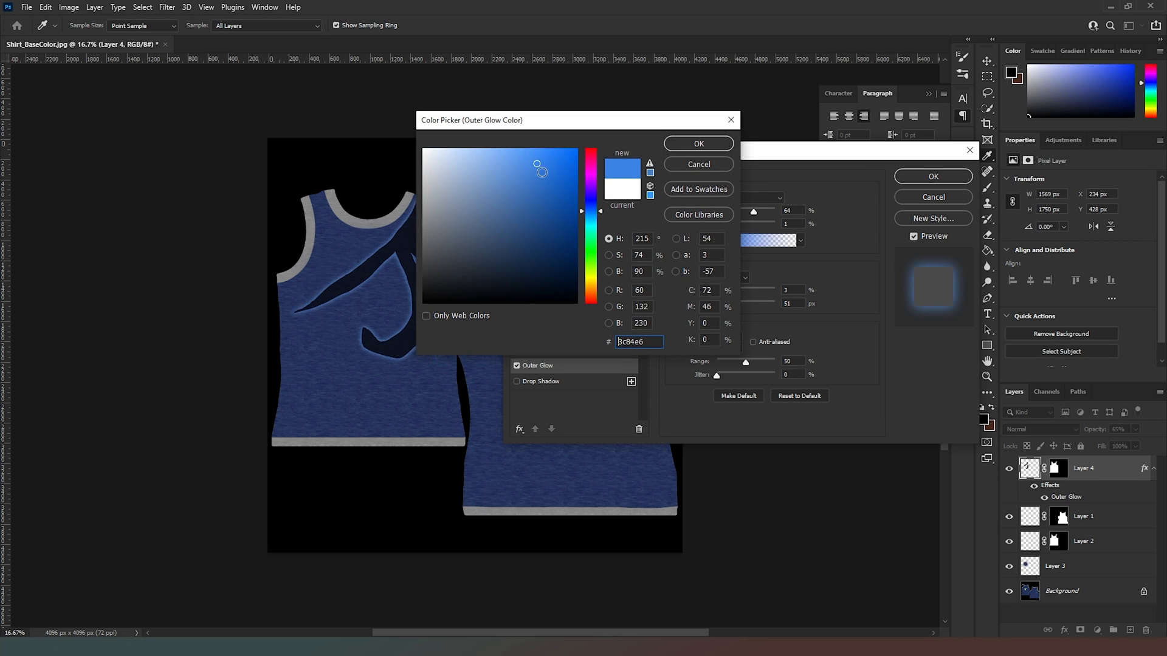
pyautogui.click(697, 143)
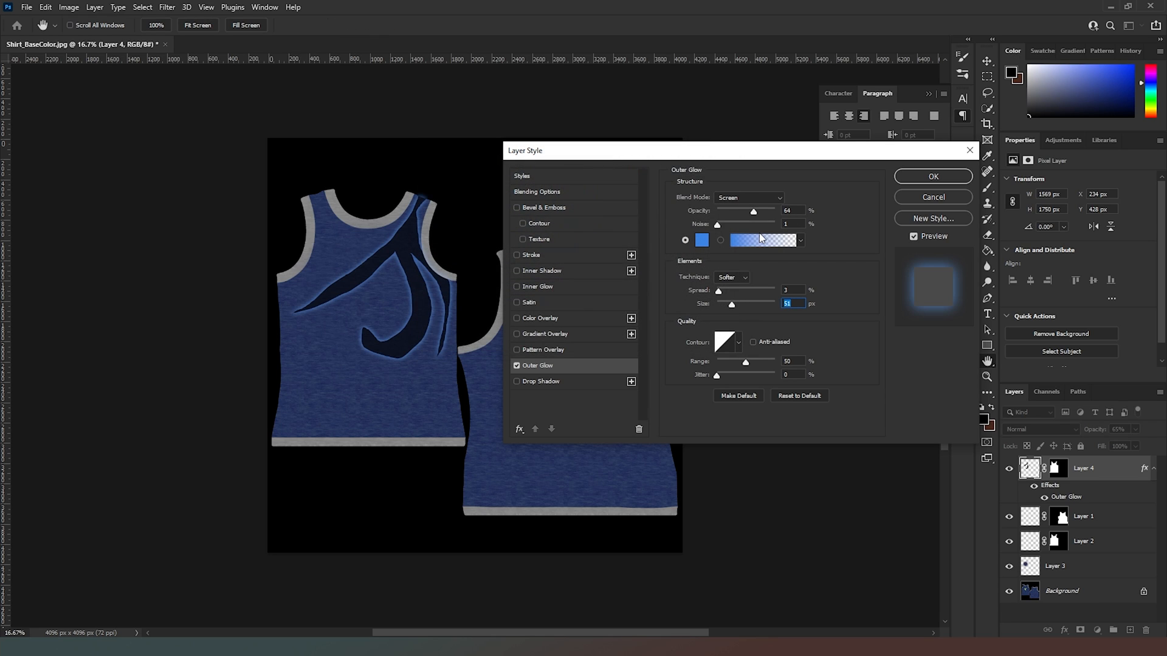
pyautogui.moveTo(950, 190)
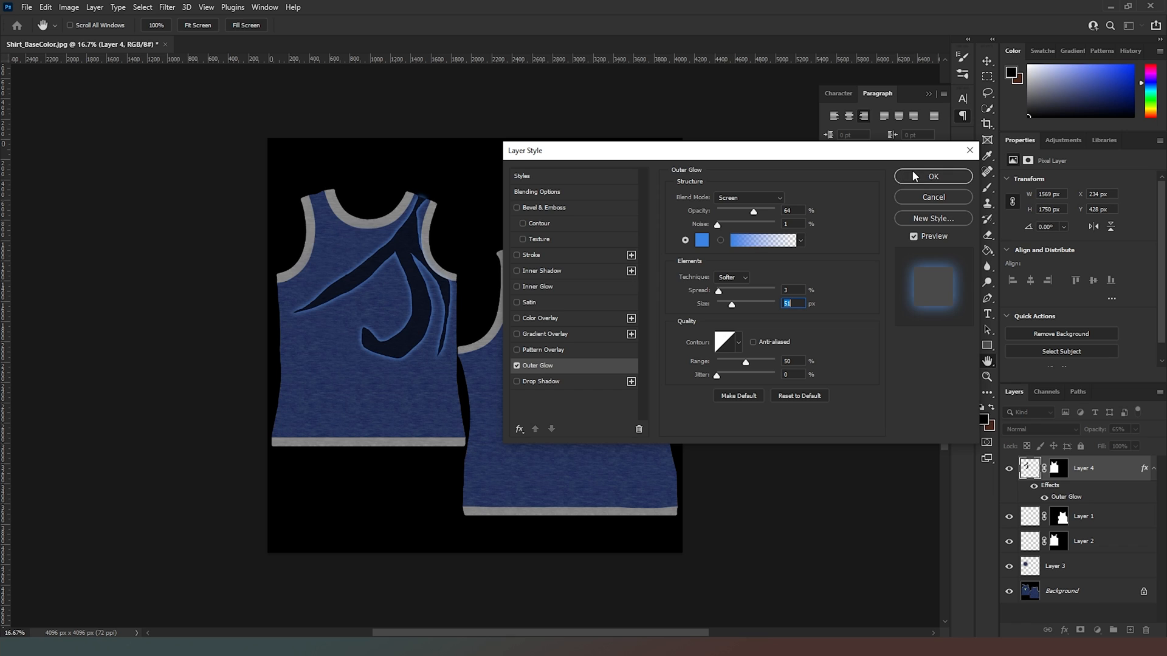
pyautogui.click(932, 176)
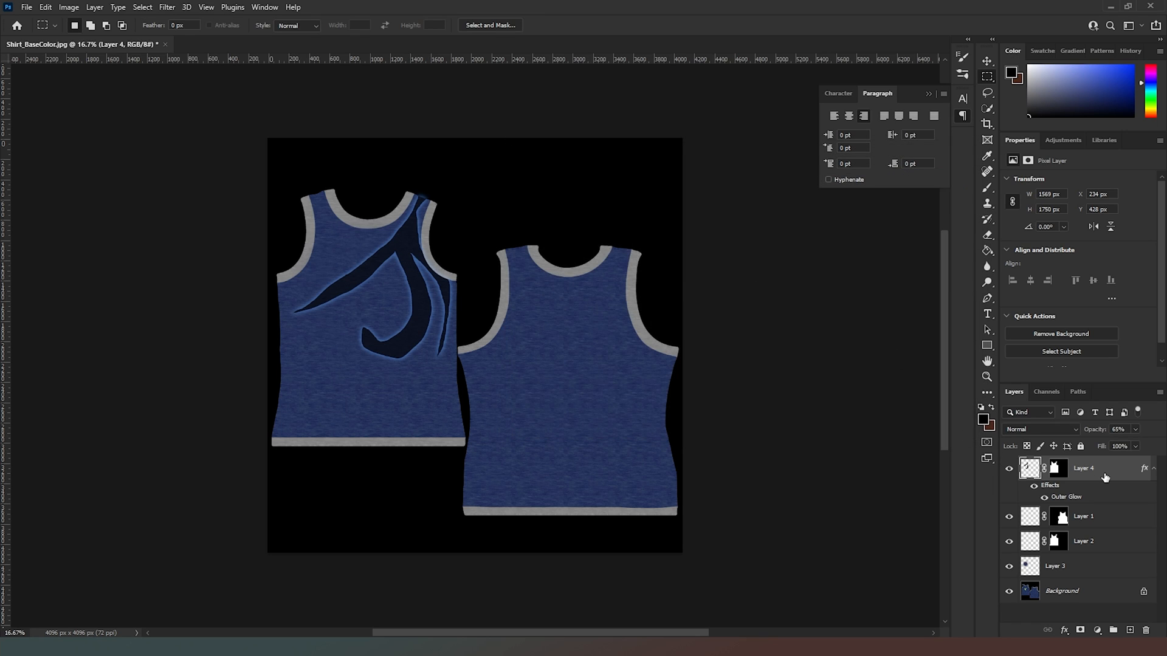
pyautogui.moveTo(427, 269)
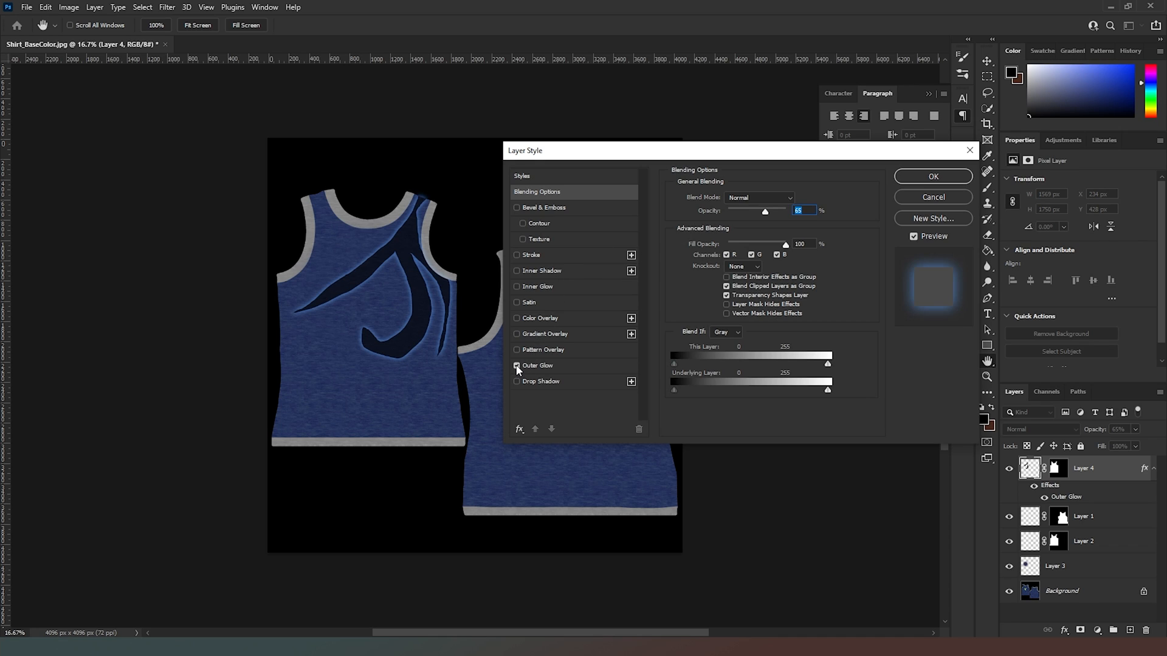
# - Switch off the outer glow and settle the swoosh opacity back at 65% after trying 50% and 40%
pyautogui.click(518, 381)
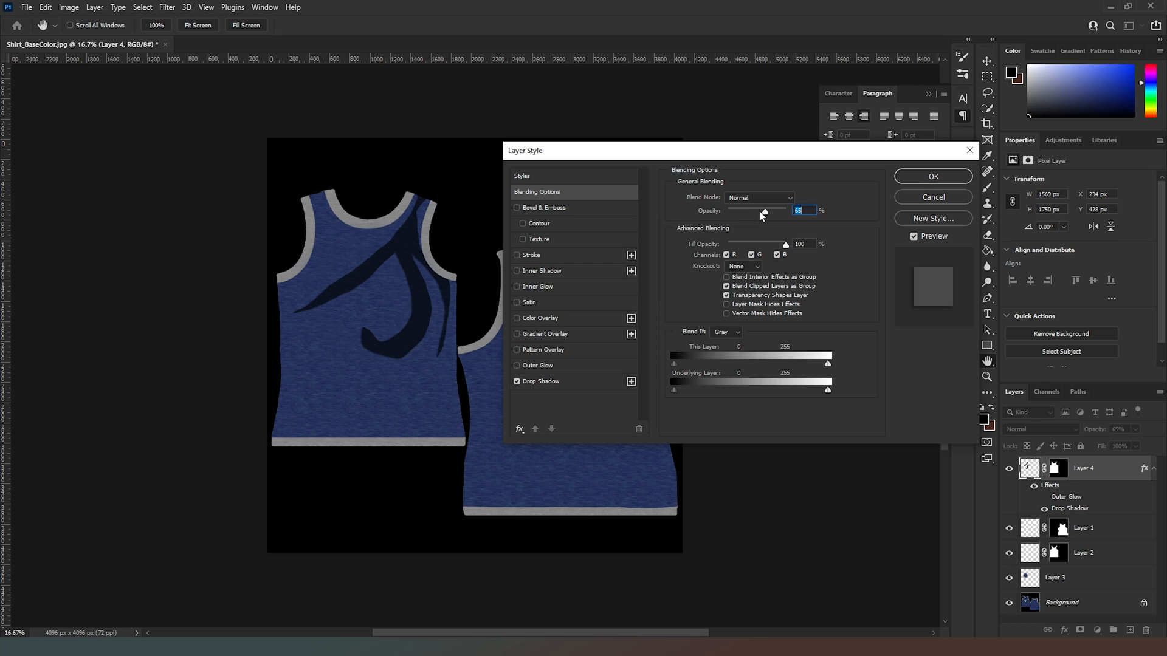
pyautogui.moveTo(764, 210); pyautogui.dragTo(754, 211)
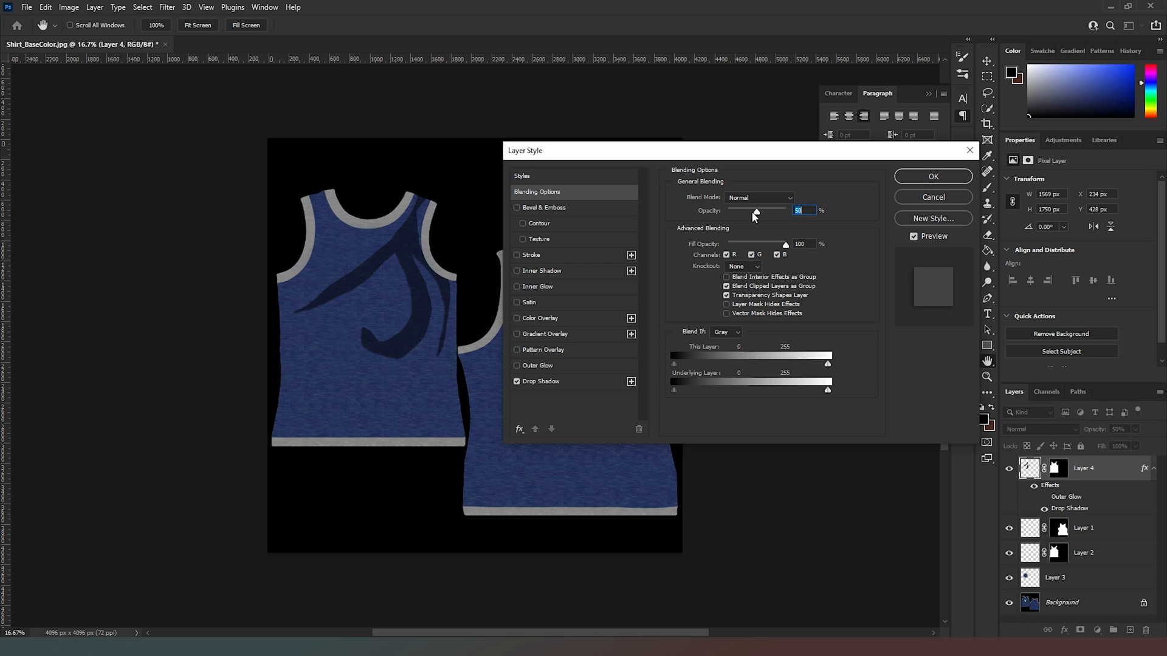
pyautogui.moveTo(756, 211); pyautogui.dragTo(750, 210)
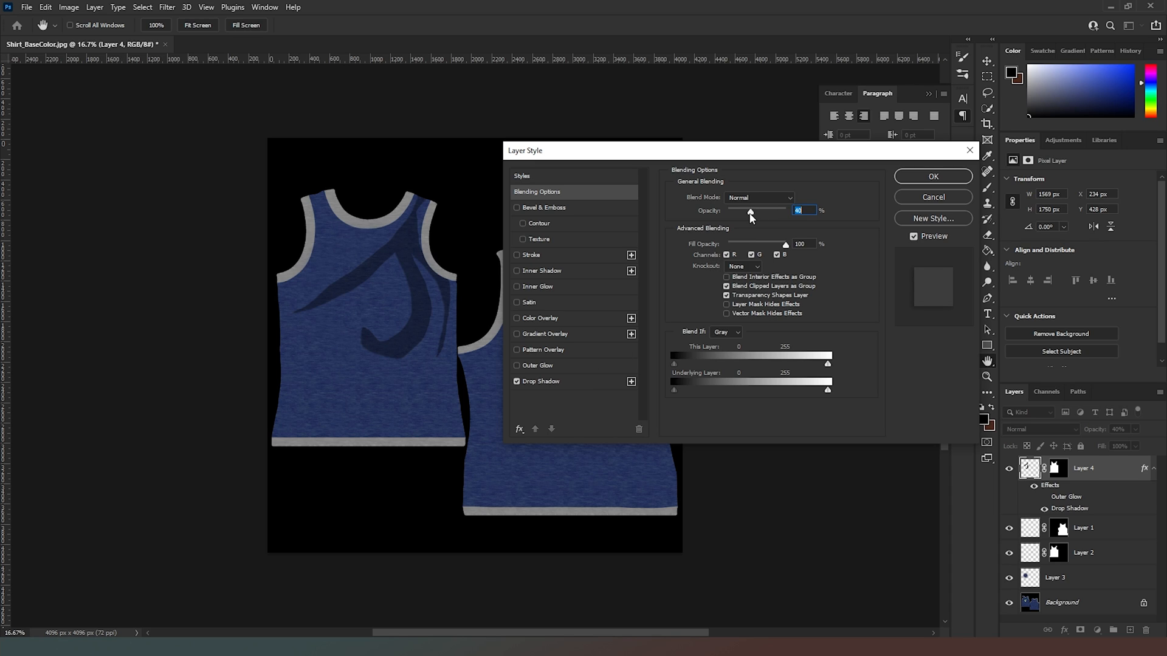
pyautogui.moveTo(749, 216); pyautogui.dragTo(756, 216)
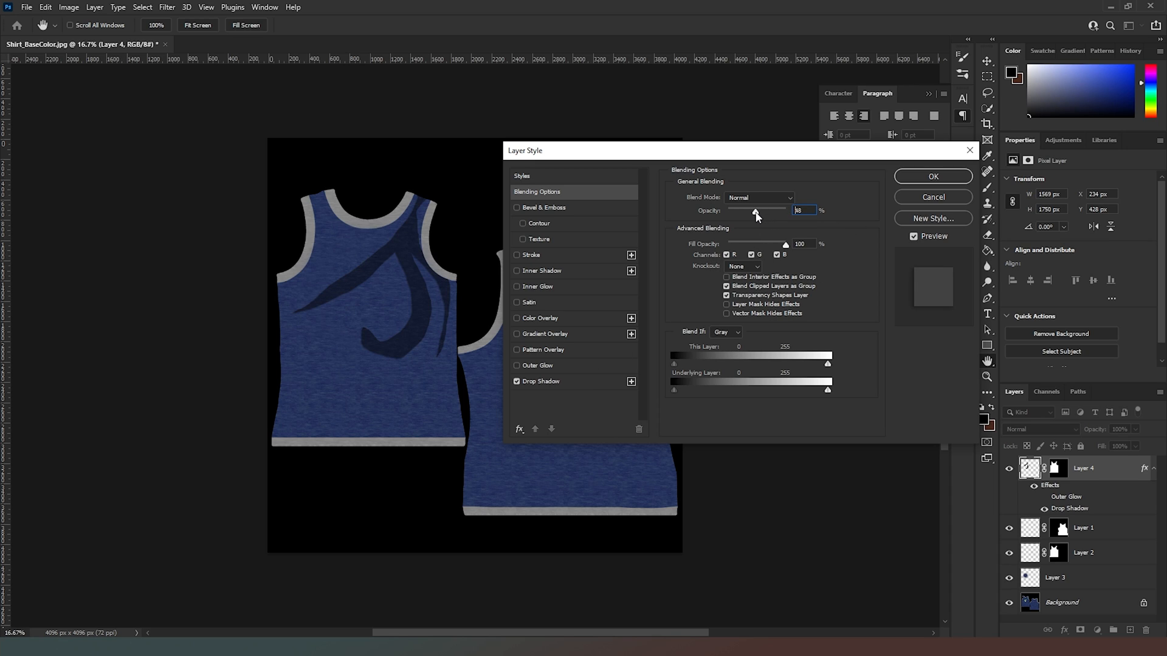
pyautogui.moveTo(755, 211); pyautogui.dragTo(766, 211)
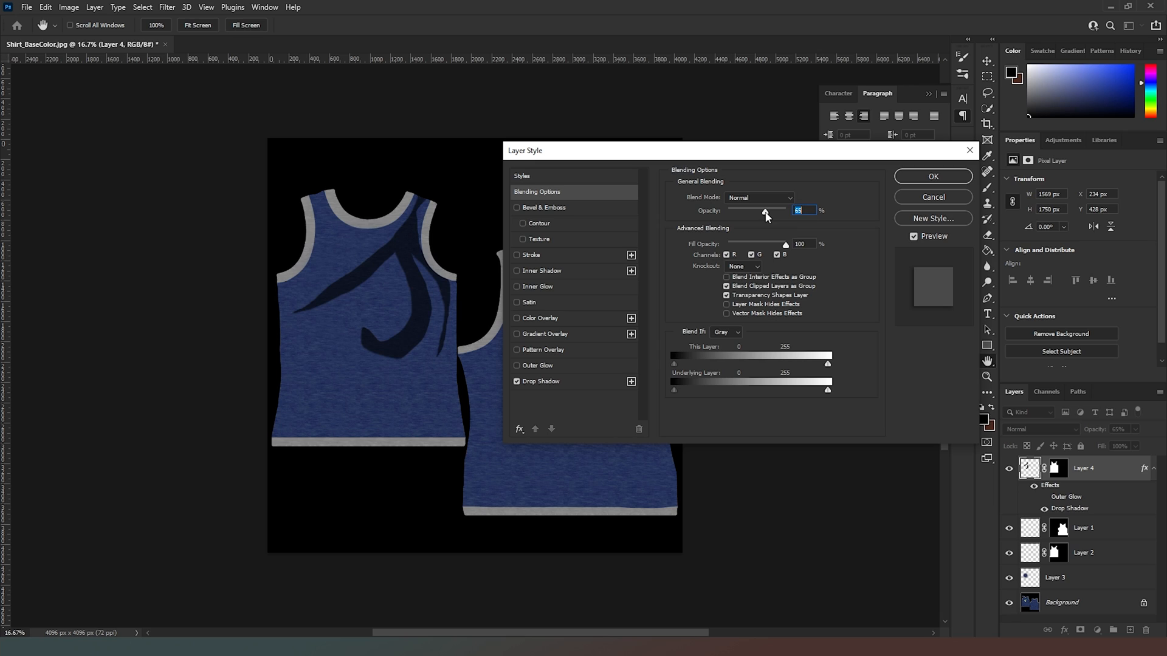
# - Give the swoosh a Multiply drop shadow at 57% opacity, distance 41, spread 16, size 7
pyautogui.click(541, 381)
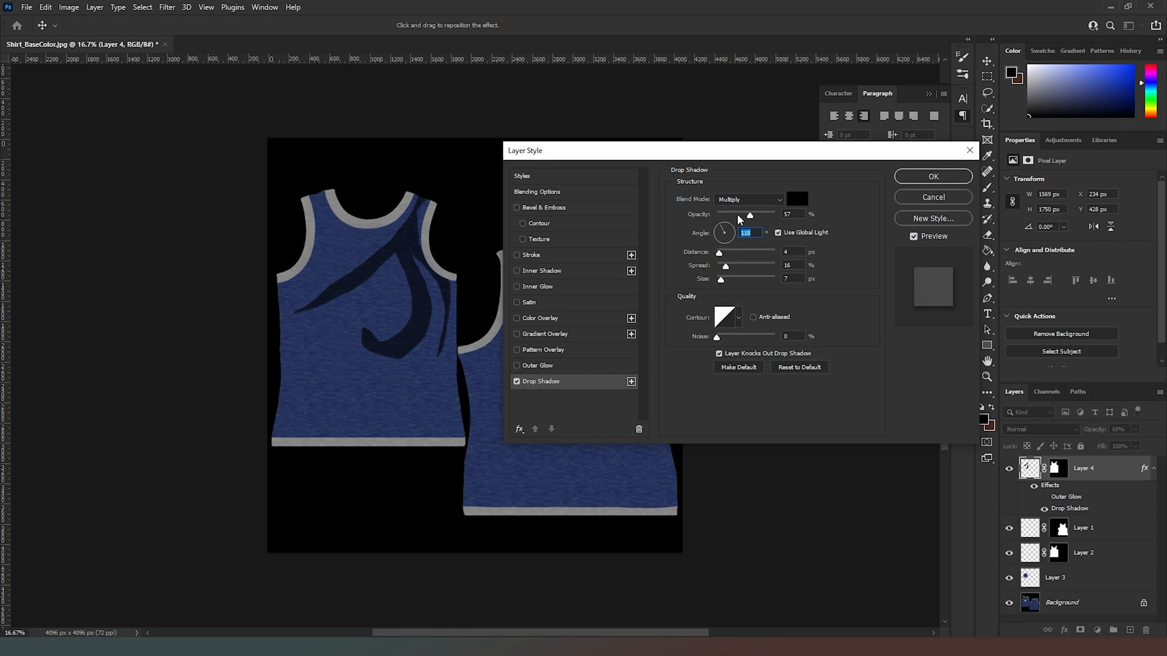
pyautogui.moveTo(719, 252); pyautogui.dragTo(740, 252)
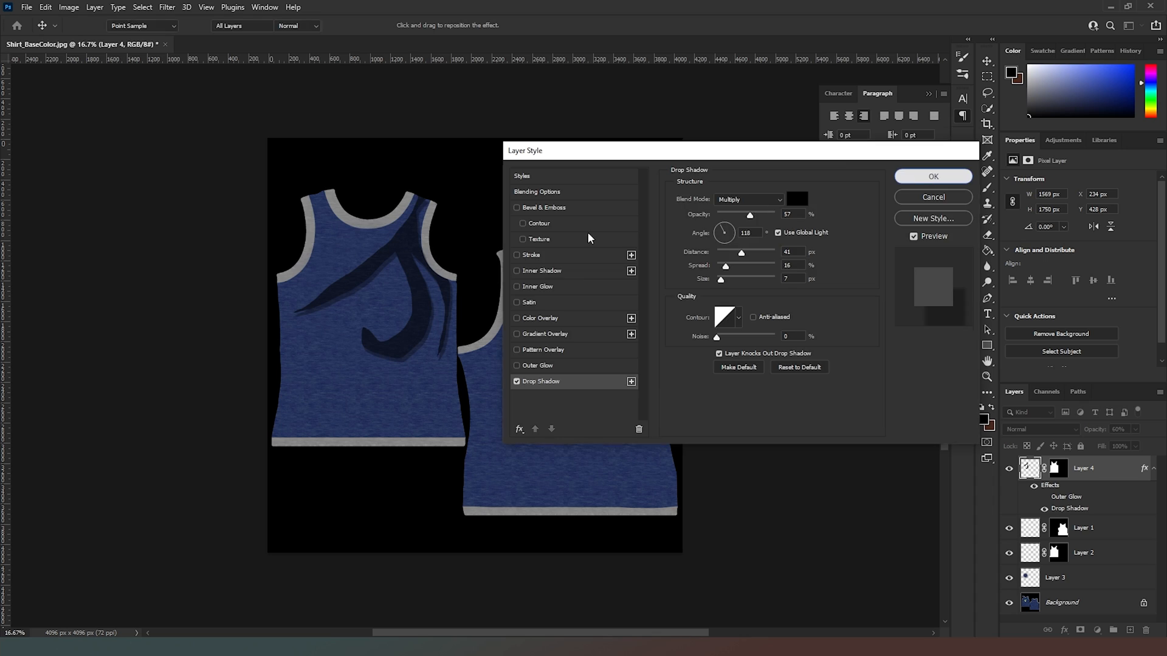
pyautogui.click(932, 176)
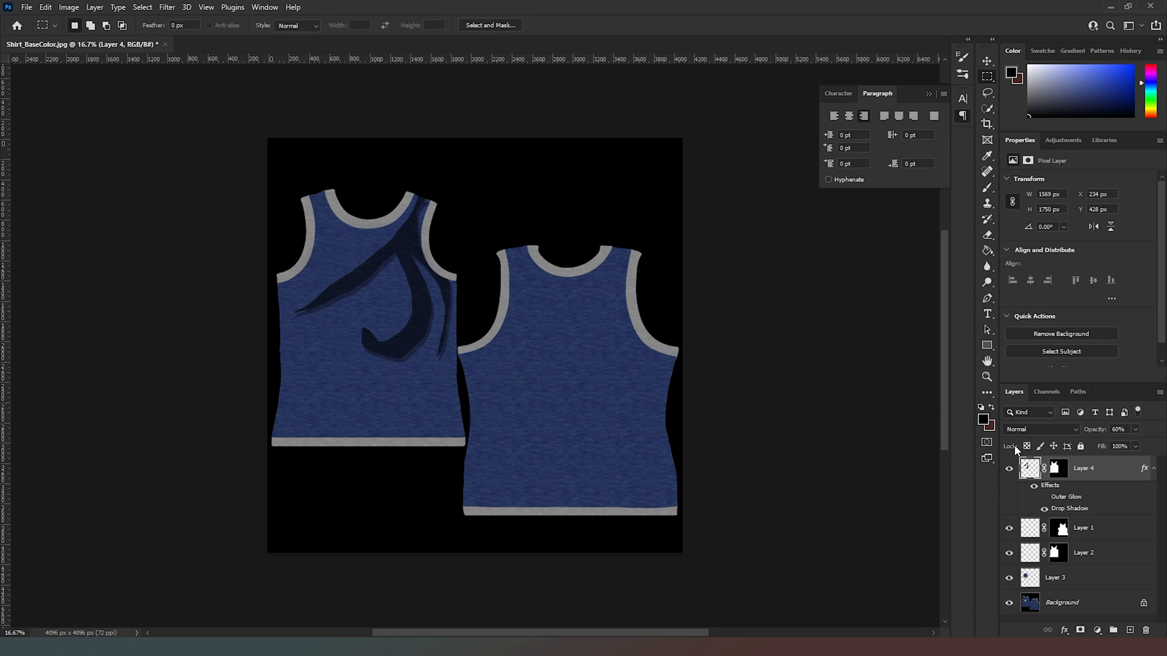
pyautogui.moveTo(446, 333)
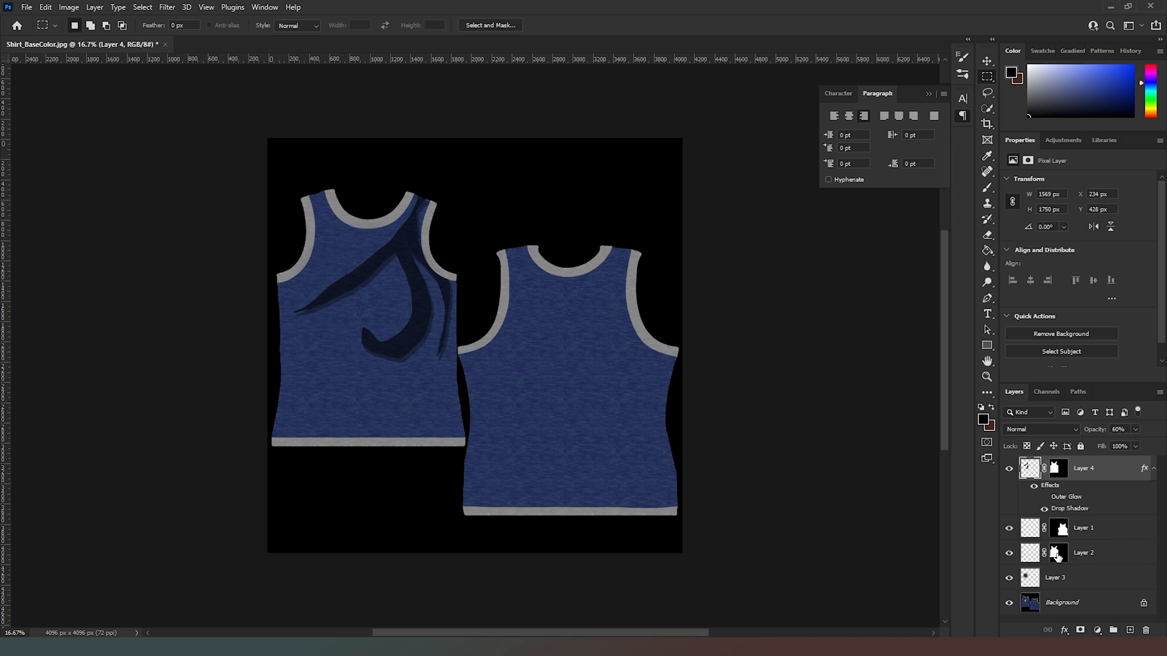
# - Load the shirt shapes as a selection and add a Hue/Saturation adjustment layer masked to them
pyautogui.click(1058, 528)
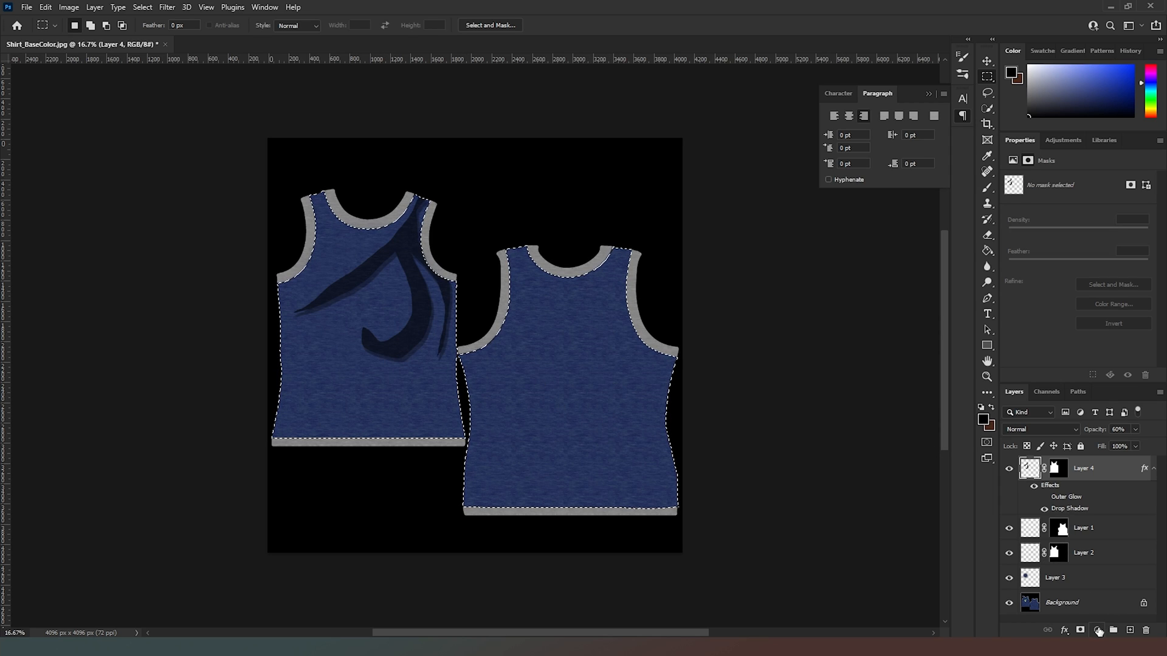
pyautogui.click(1100, 630)
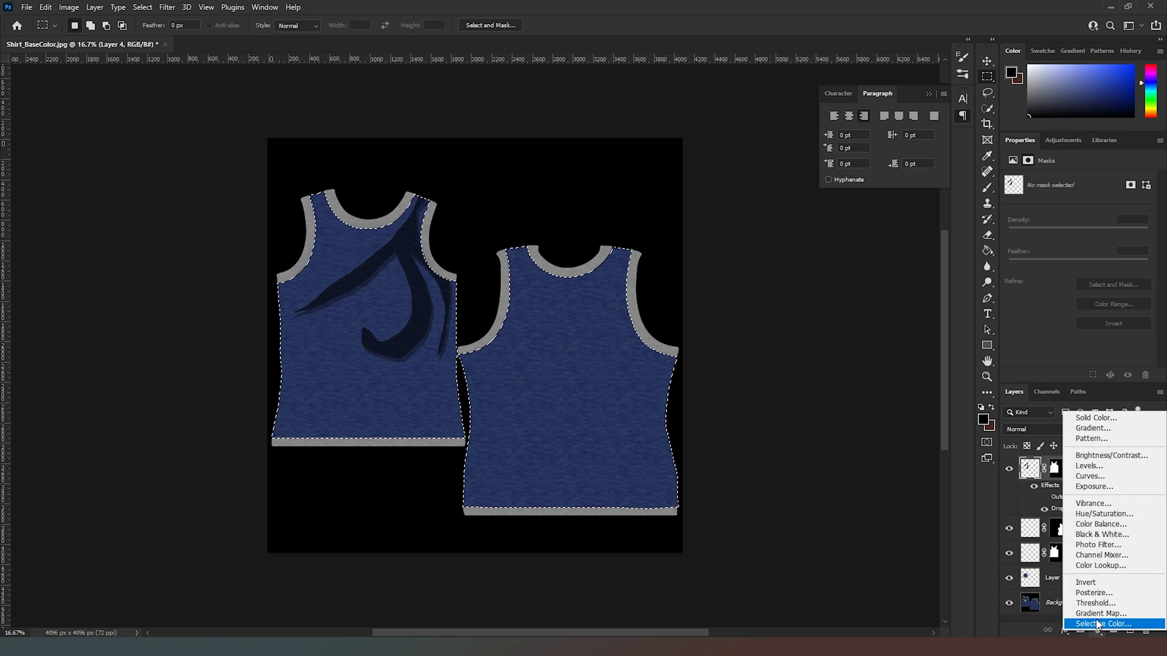
pyautogui.click(1104, 513)
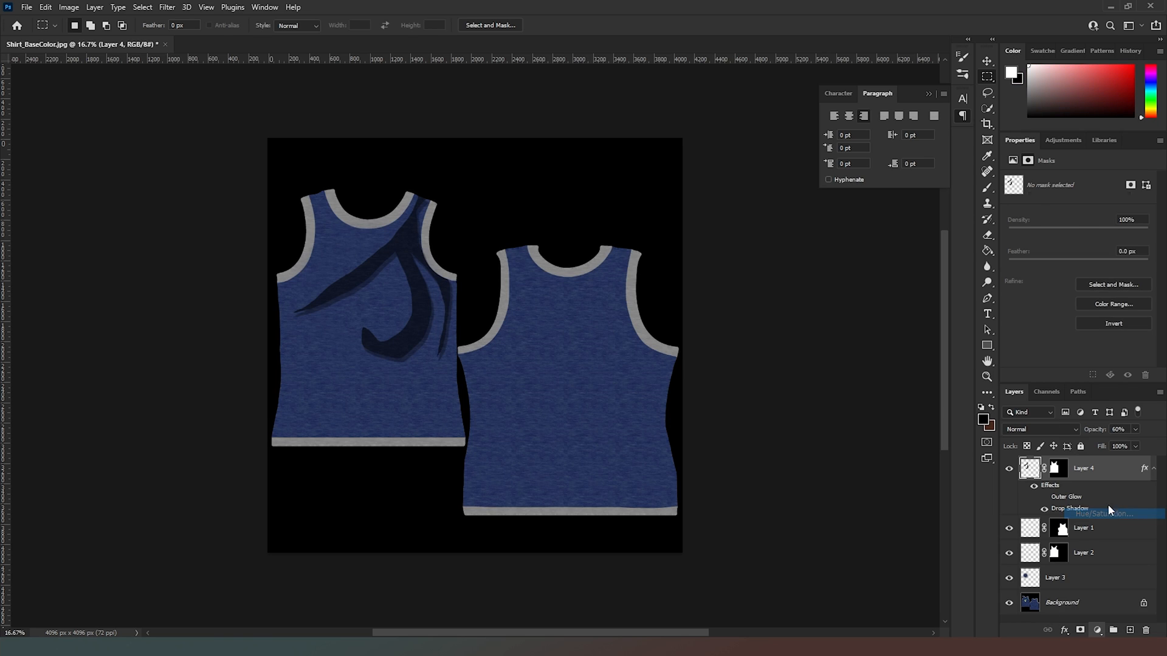
pyautogui.click(1092, 513)
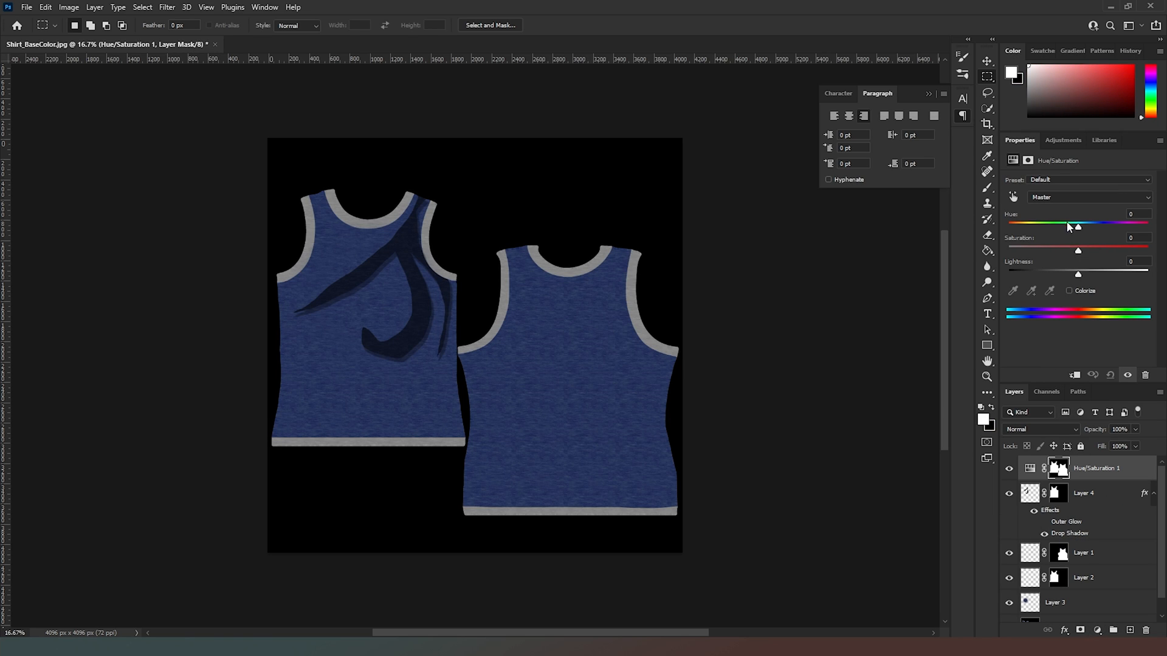
# - Try teal, green, olive and red hues, then settle on purple at Hue +43 with Saturation +36
pyautogui.moveTo(1078, 227); pyautogui.dragTo(1104, 226)
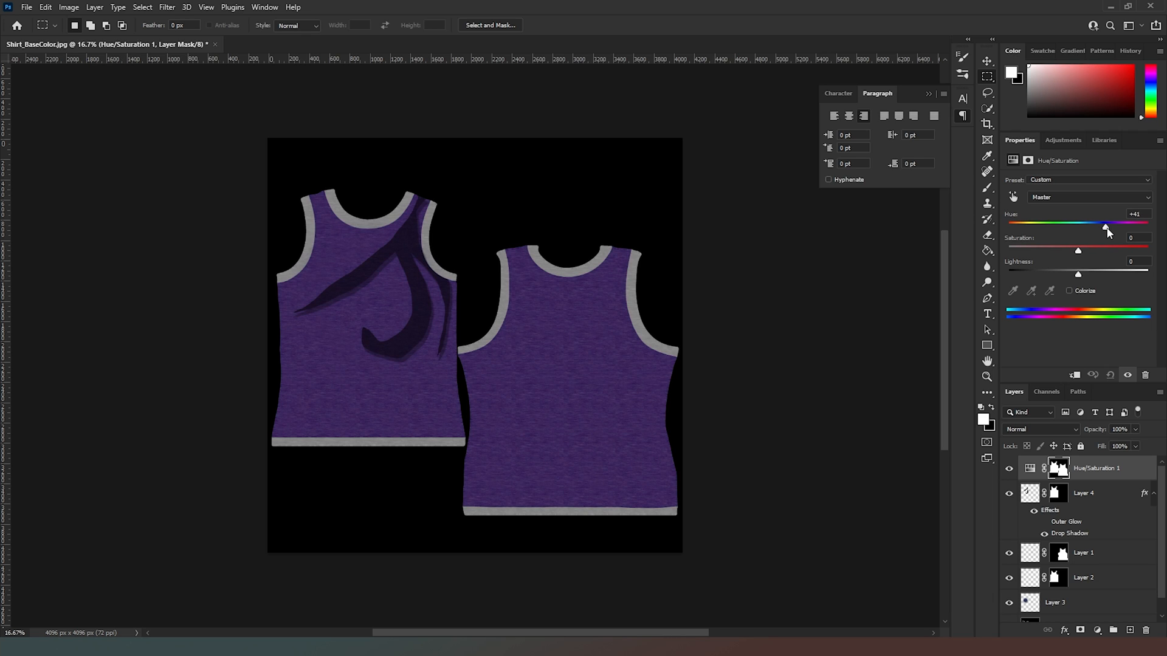
pyautogui.moveTo(1105, 226); pyautogui.dragTo(1050, 226)
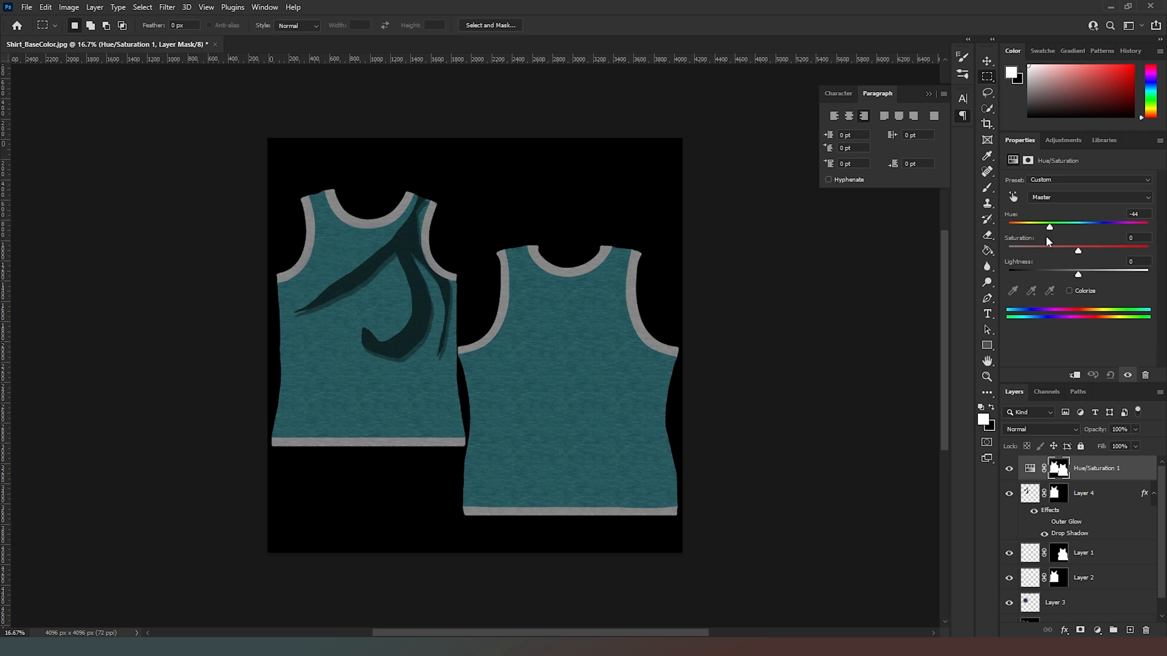
pyautogui.moveTo(1050, 226); pyautogui.dragTo(1031, 226)
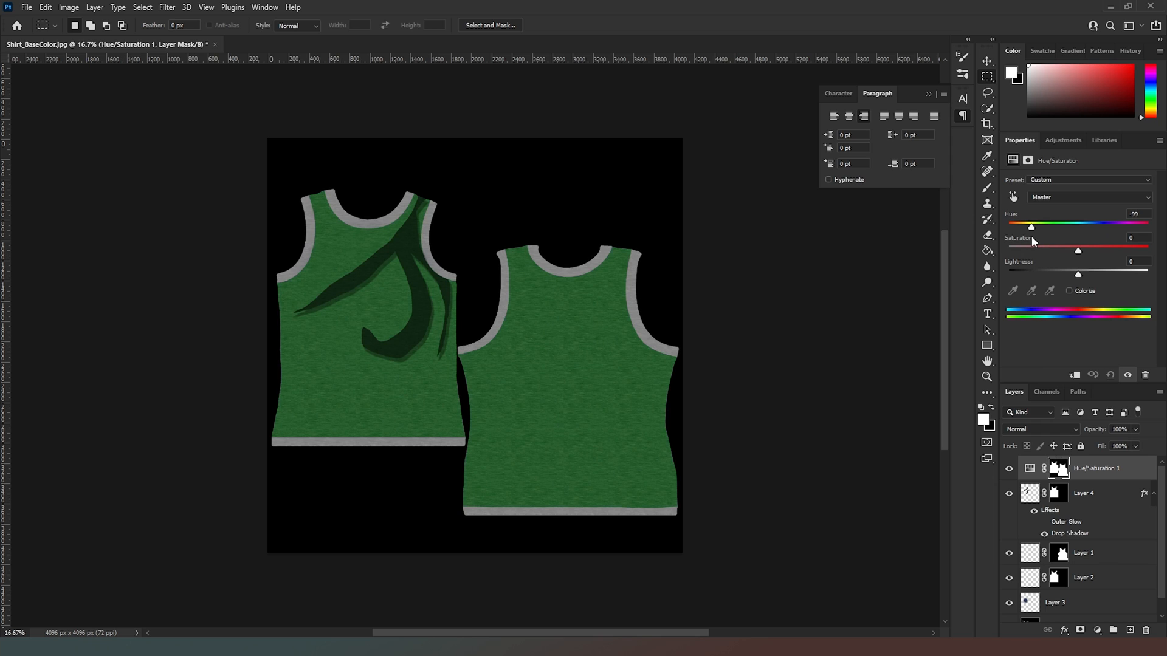
pyautogui.moveTo(1030, 225); pyautogui.dragTo(1017, 225)
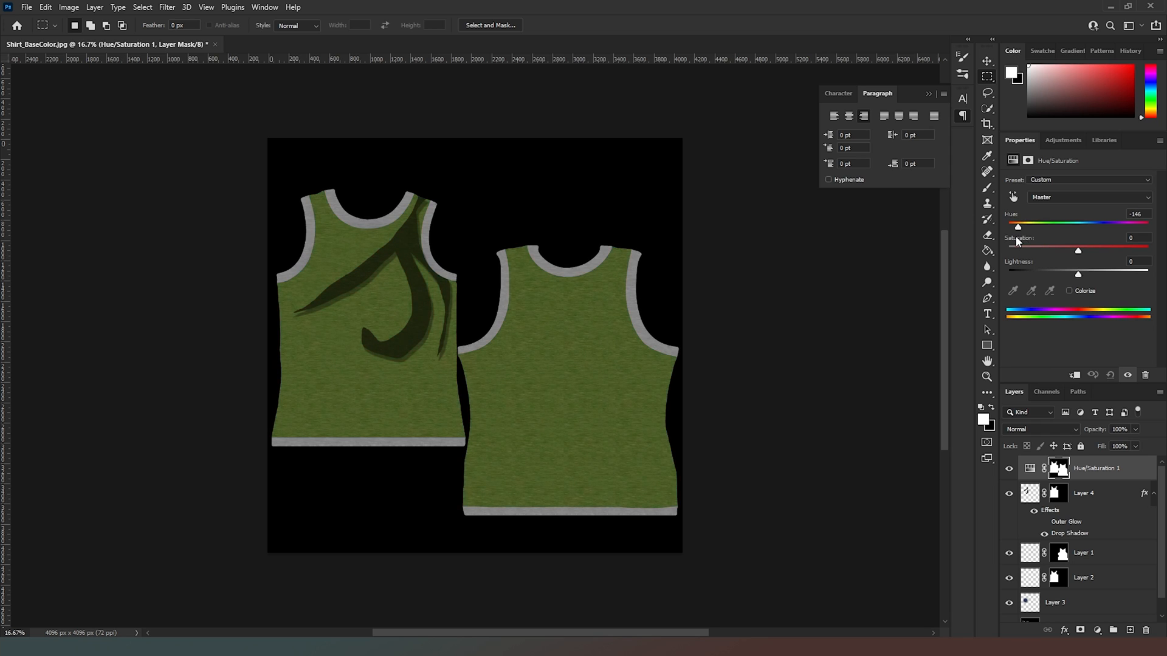
pyautogui.moveTo(1018, 226); pyautogui.dragTo(1106, 226)
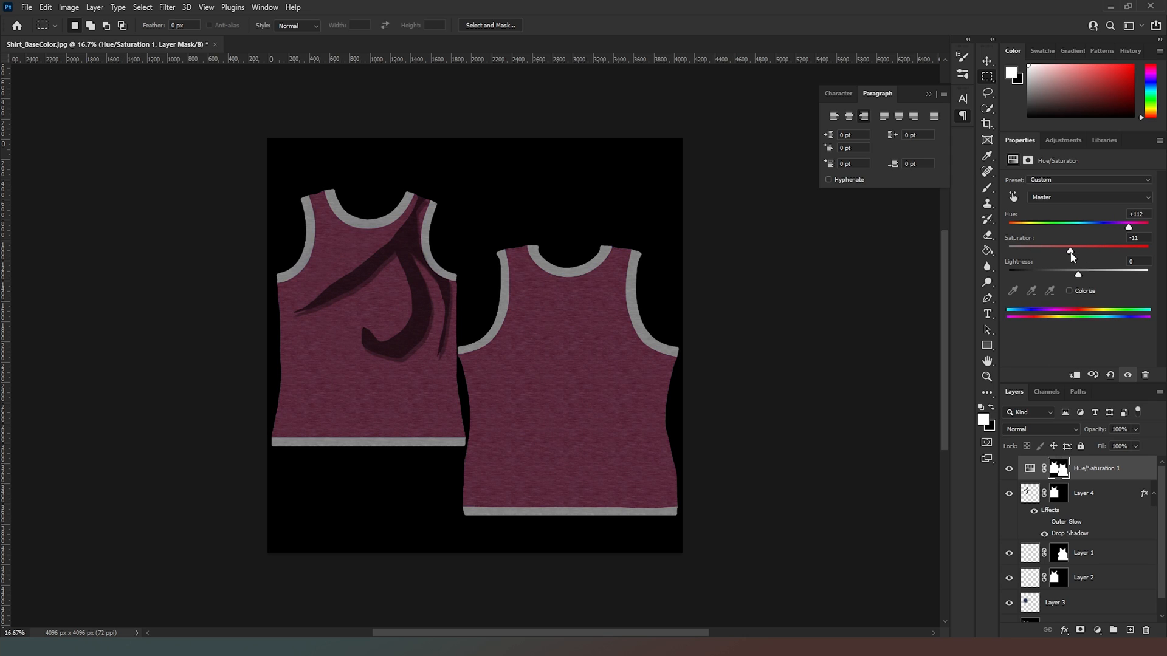
pyautogui.moveTo(1071, 251); pyautogui.dragTo(1104, 251)
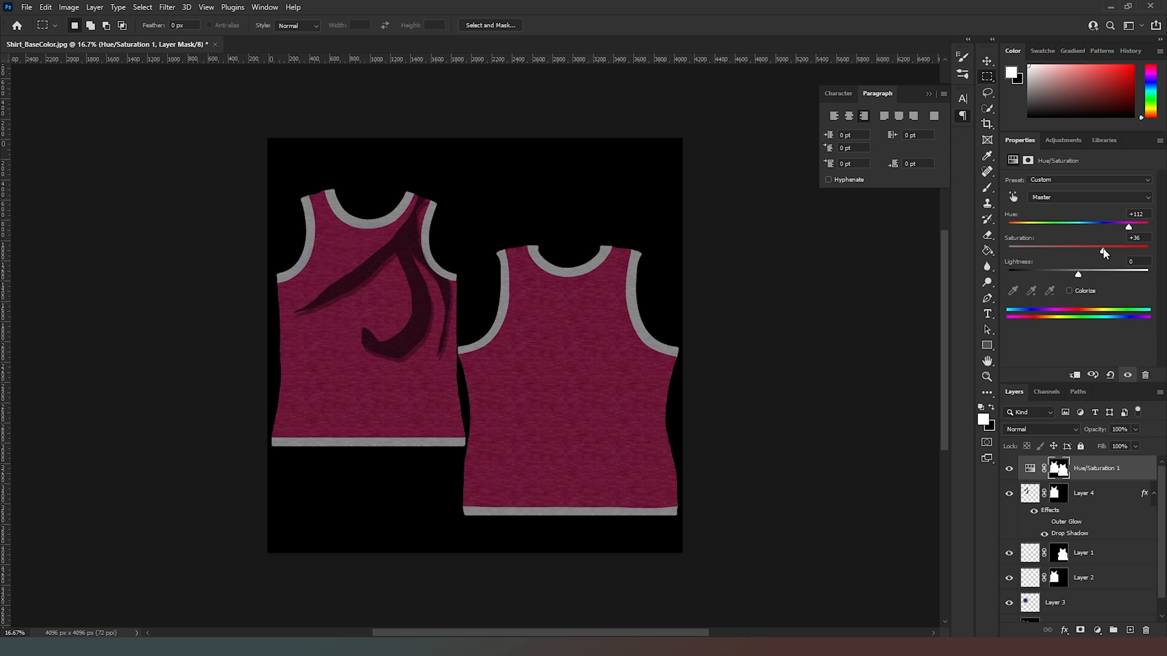
pyautogui.moveTo(1127, 227); pyautogui.dragTo(1106, 227)
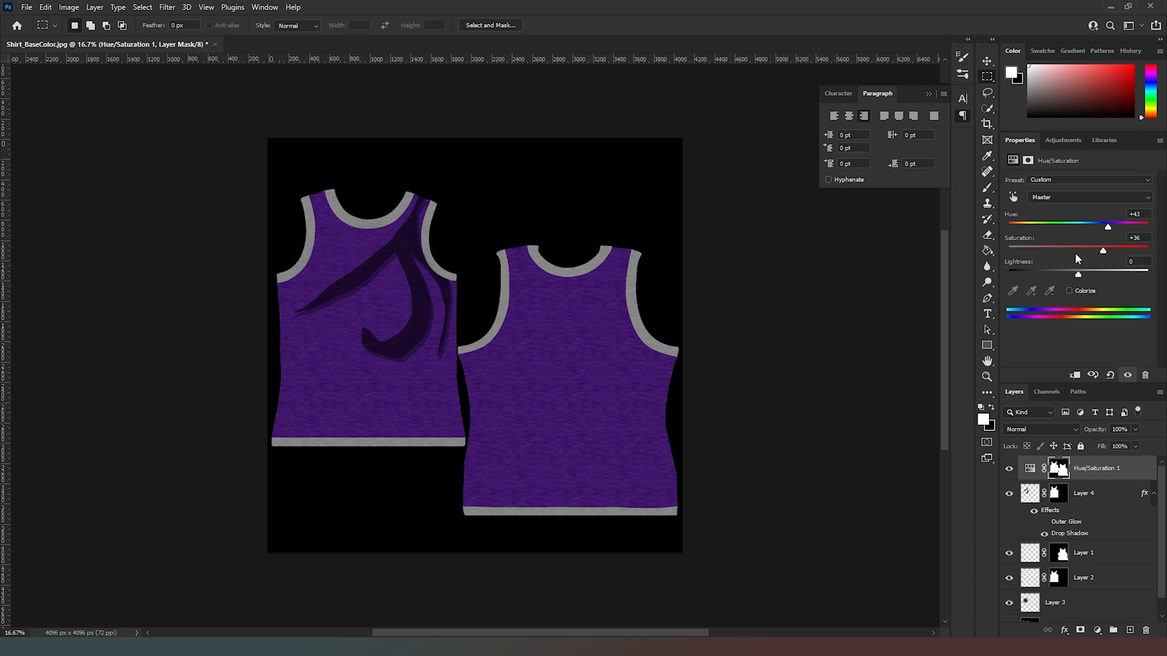
pyautogui.moveTo(833, 209)
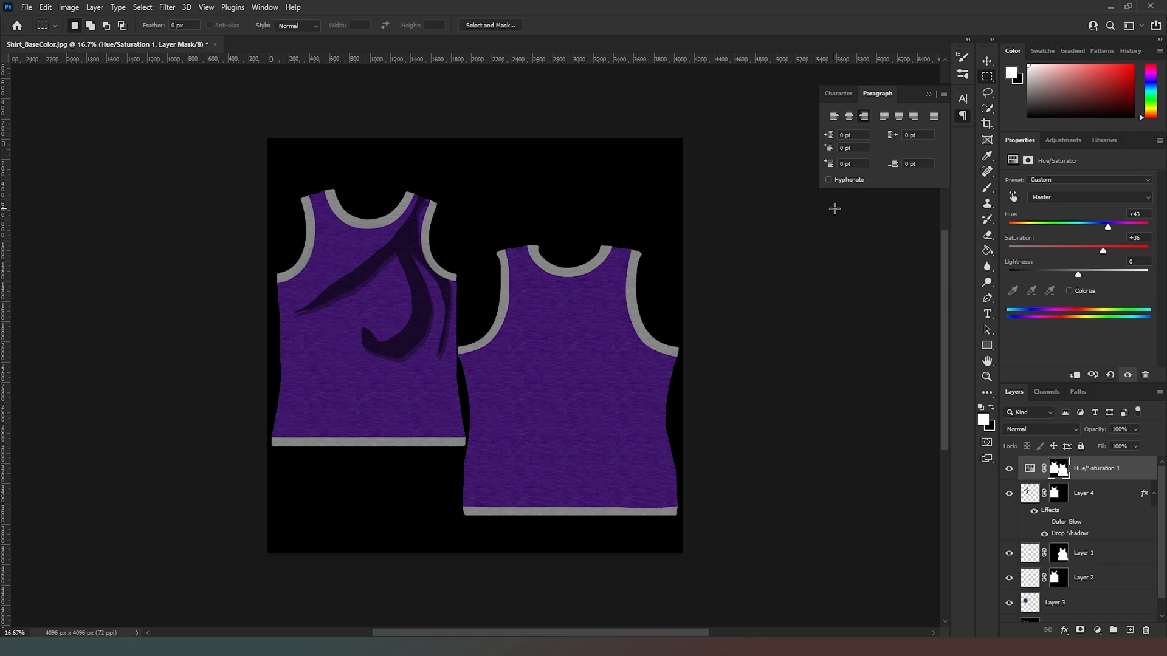
pyautogui.moveTo(636, 201)
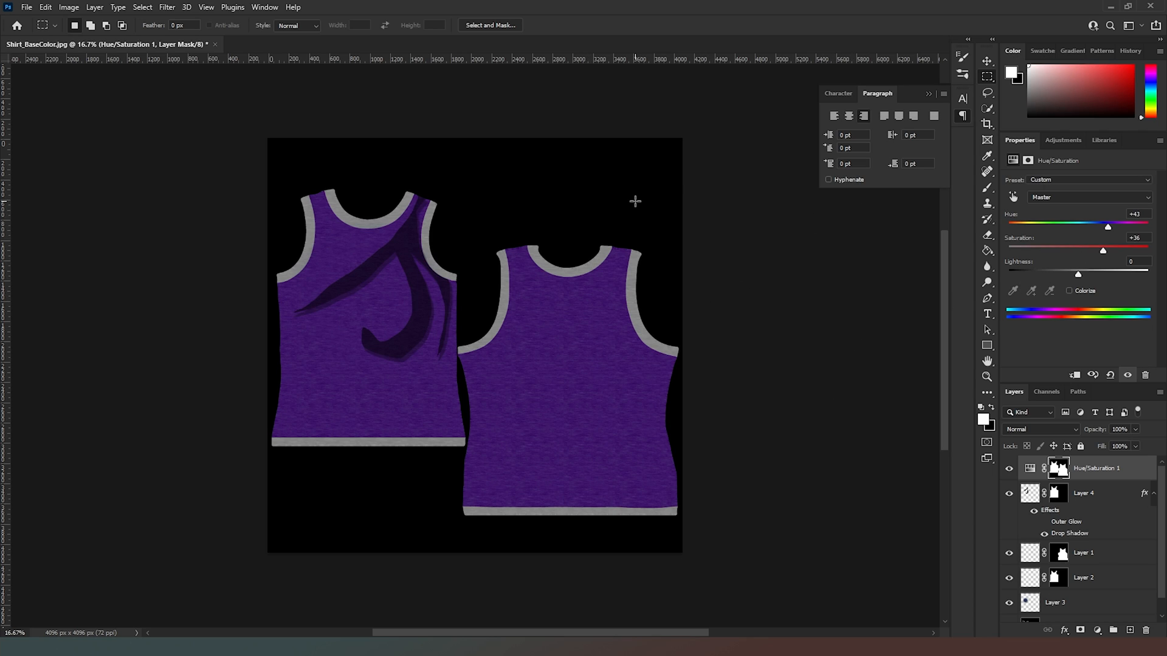
pyautogui.moveTo(496, 351)
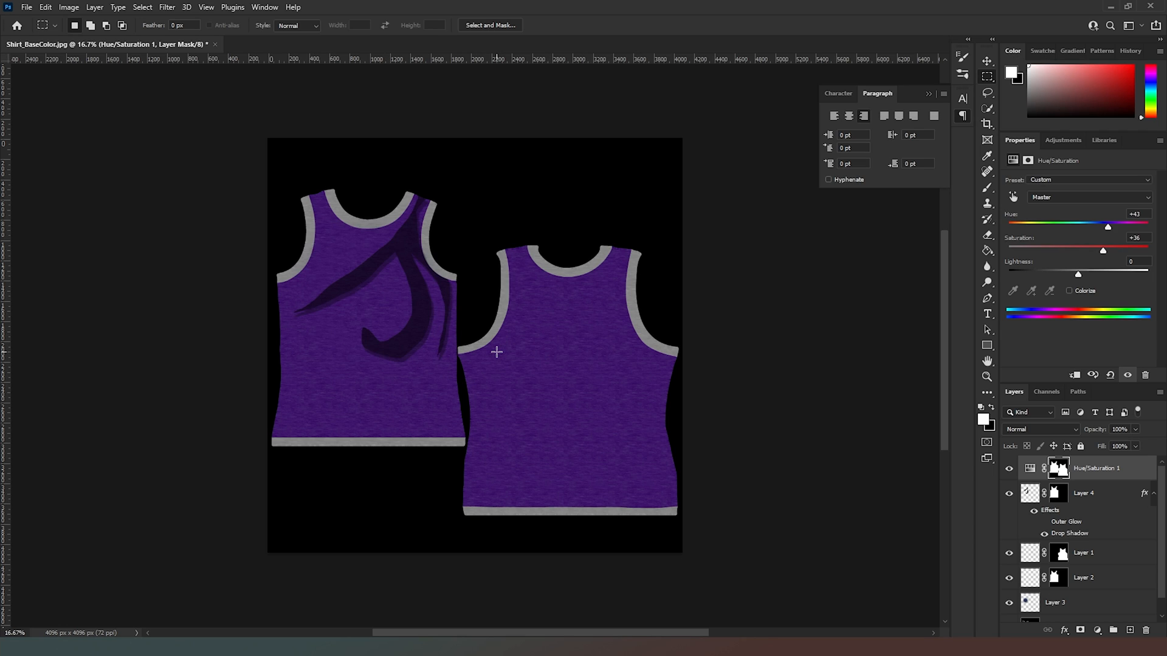
pyautogui.moveTo(385, 248)
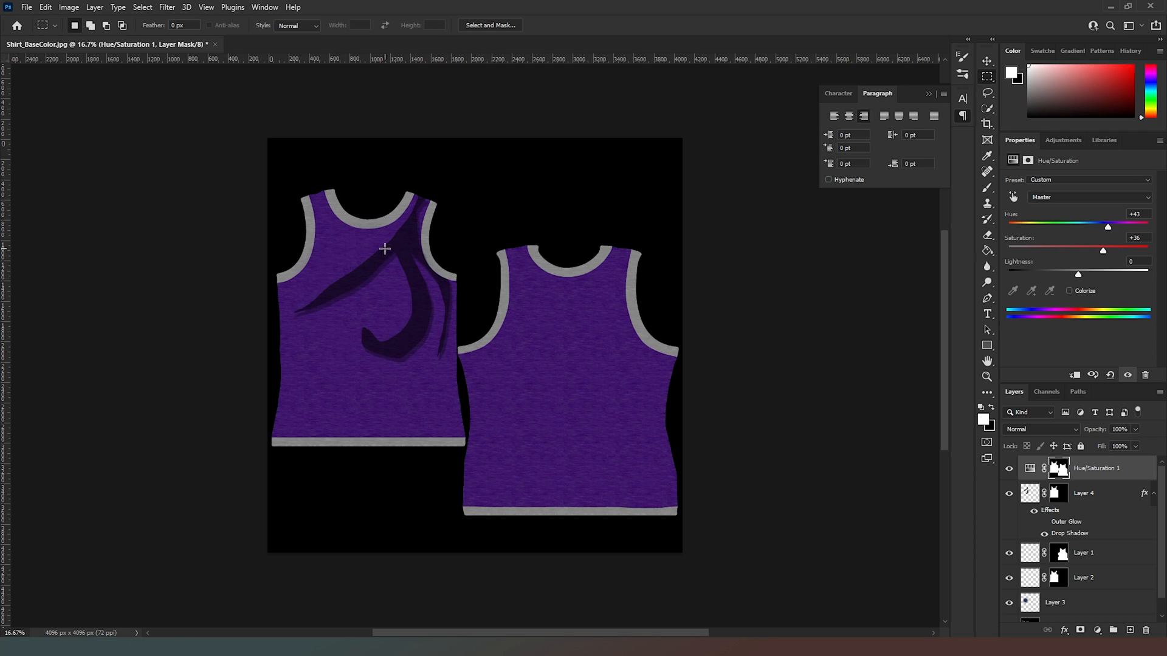
pyautogui.moveTo(243, 139)
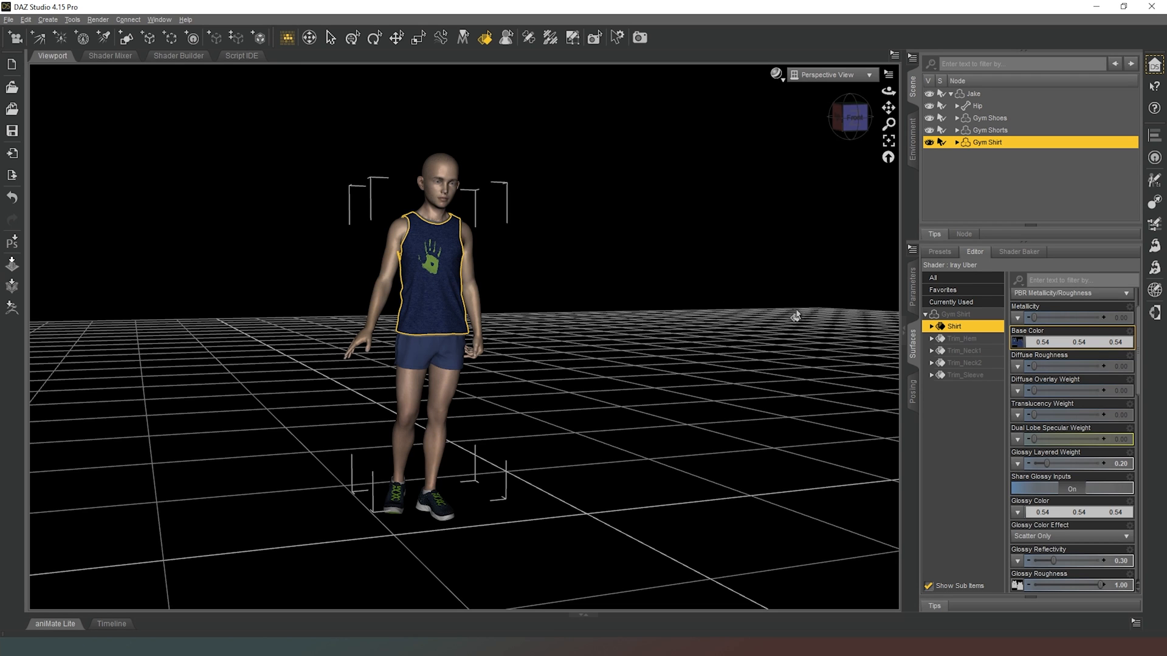
pyautogui.moveTo(1065, 374)
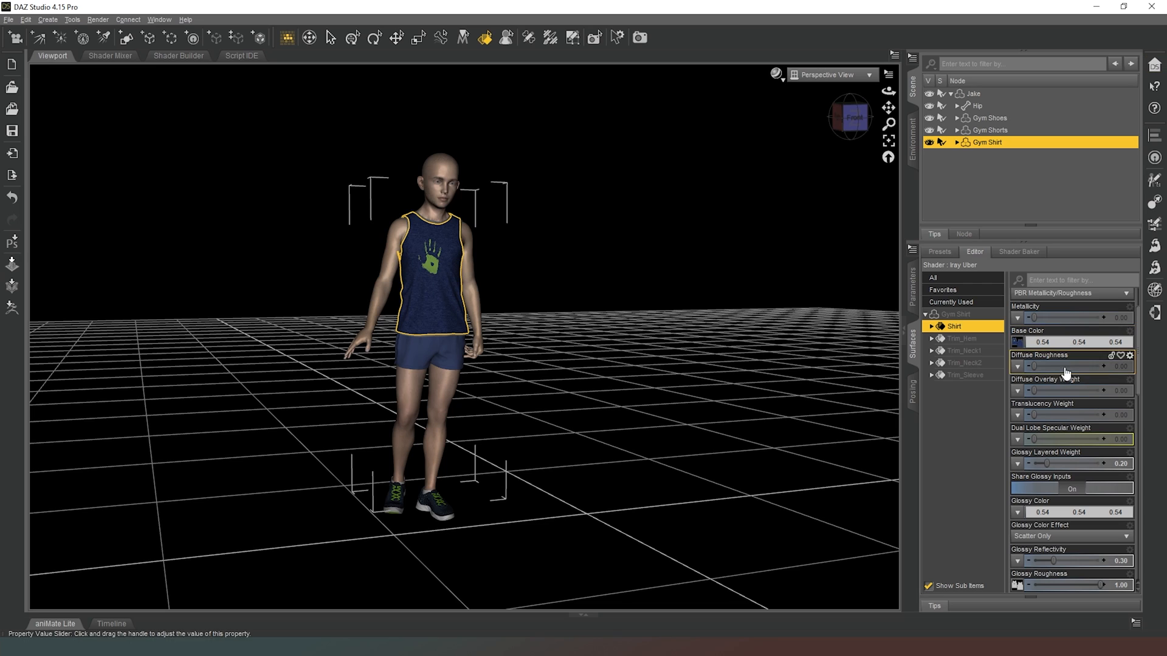
# - Browse for a different Base Color image file for the Shirt surface
pyautogui.click(1016, 341)
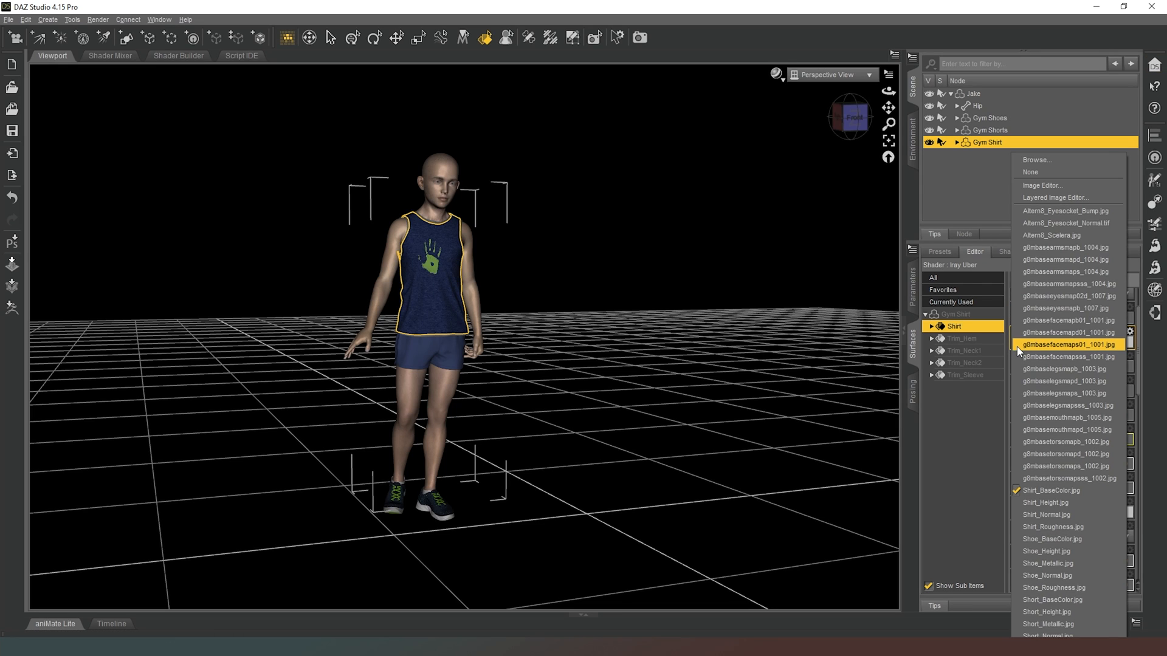
pyautogui.moveTo(1060, 169)
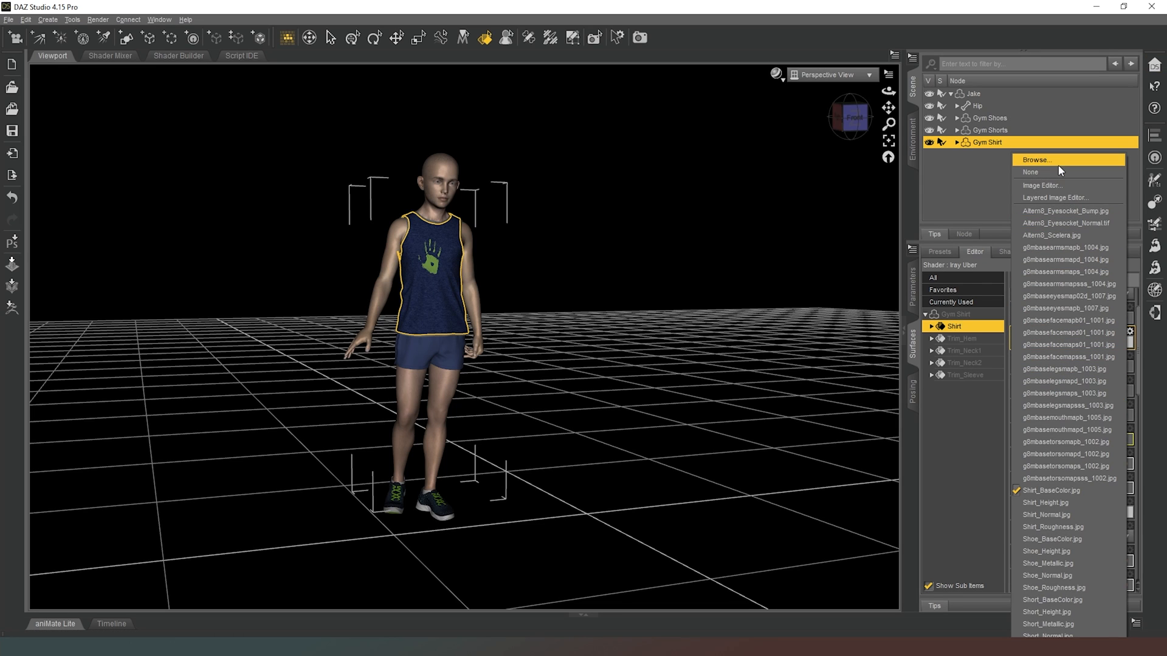
pyautogui.click(1035, 159)
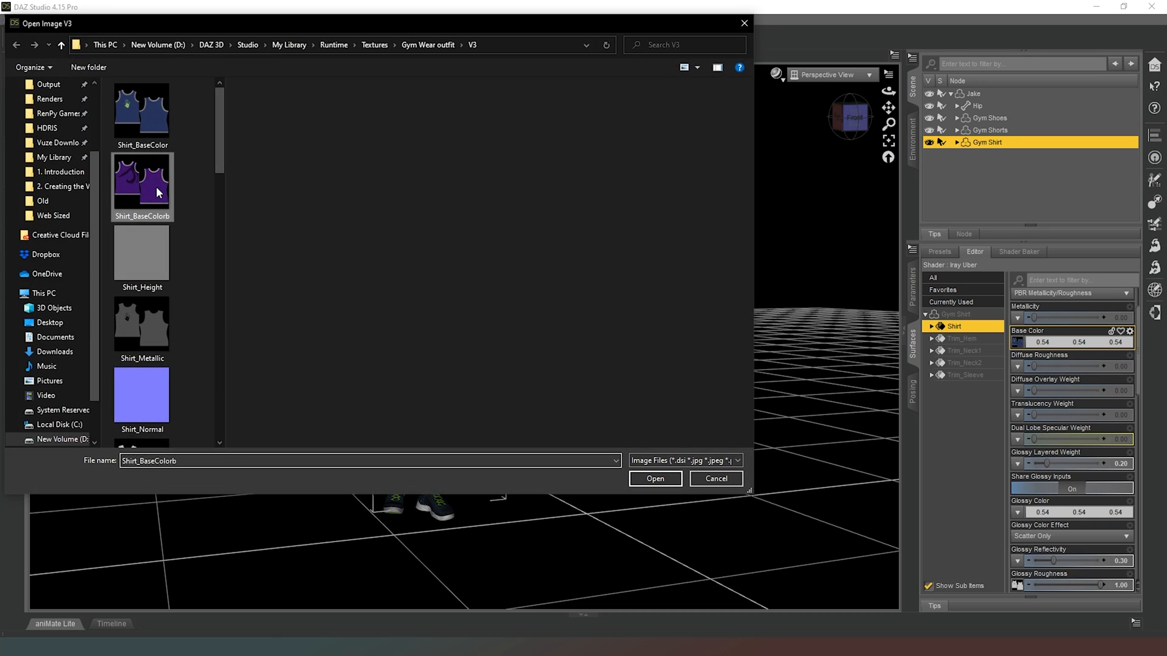
# - Load Shirt_BaseColorb as the shirt's base colour and deselect the figure to view it
pyautogui.click(654, 479)
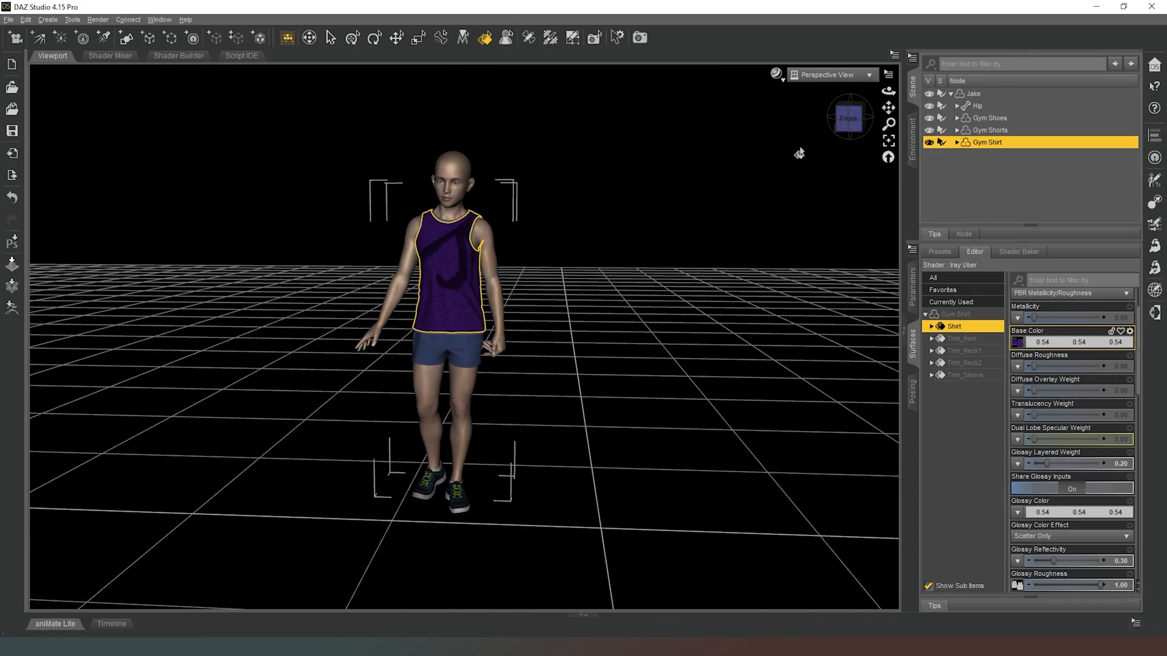
pyautogui.click(440, 37)
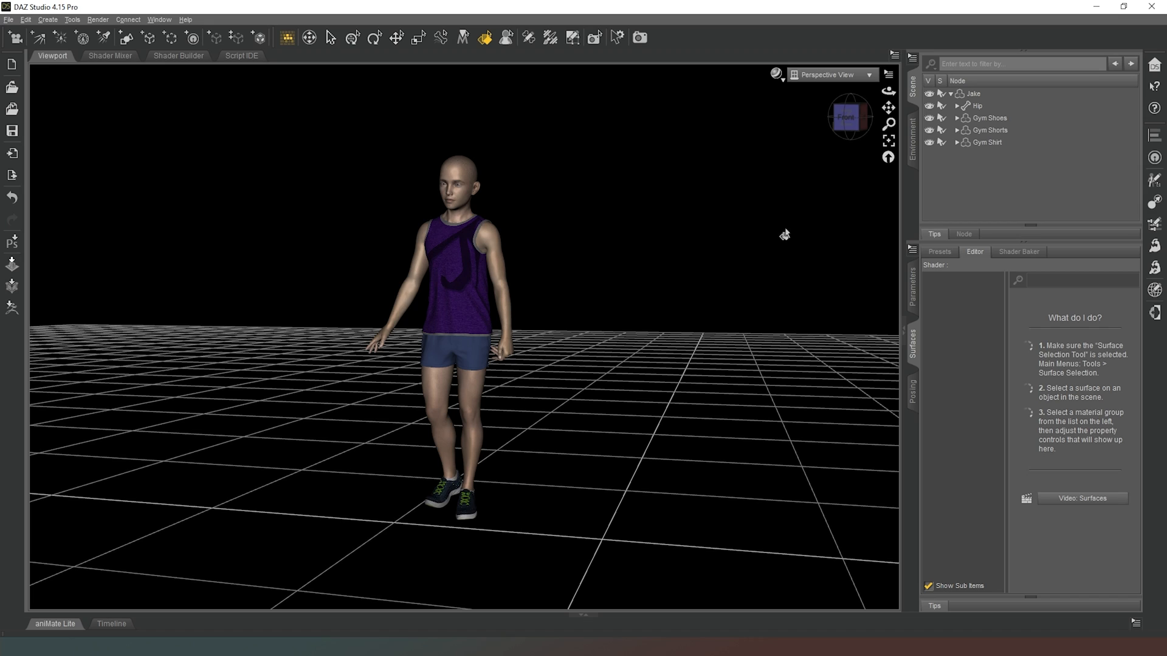
pyautogui.moveTo(767, 261)
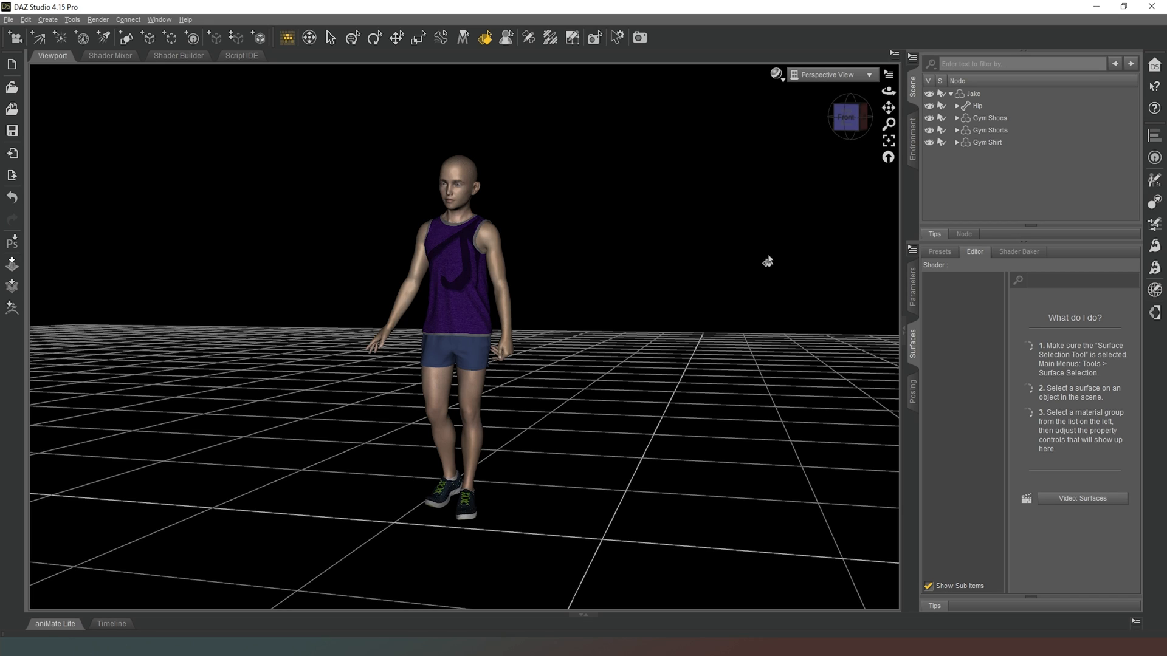
pyautogui.moveTo(763, 253)
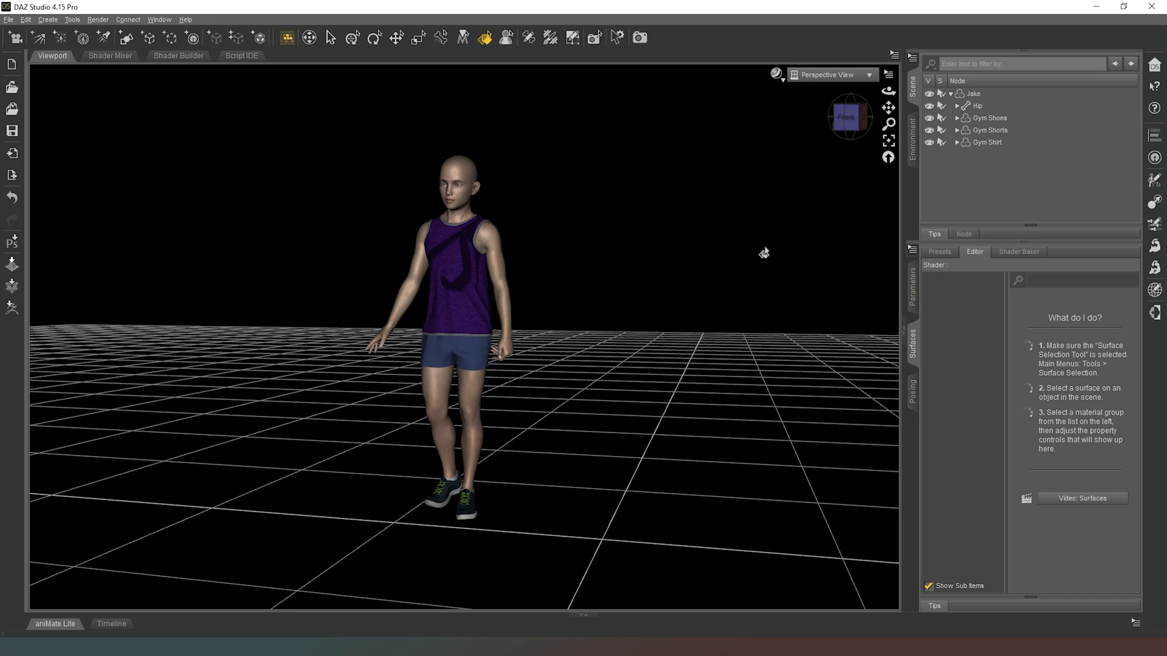